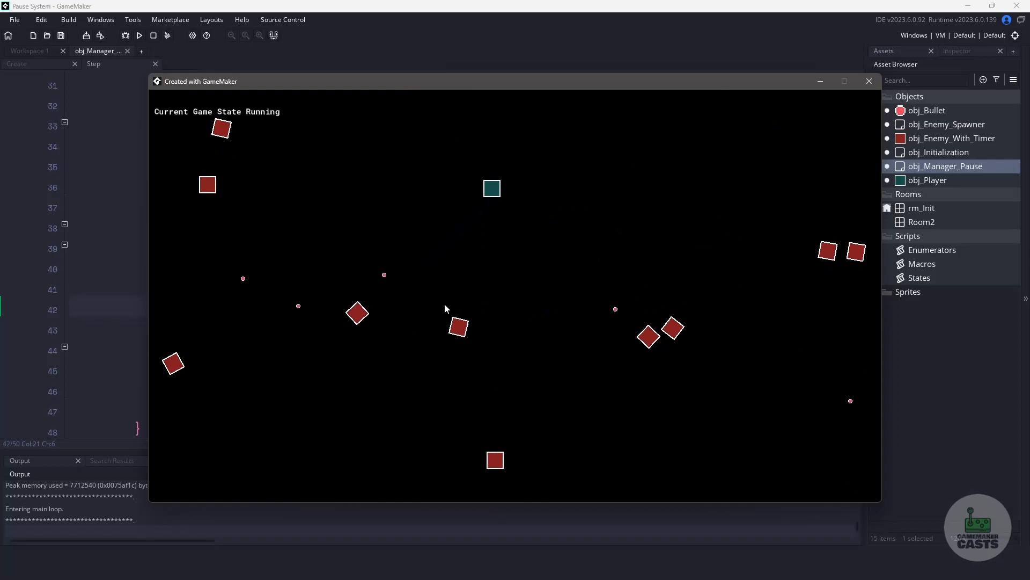
Close the test game and view the Enumerators script's GAME_STATE enum with Objects and Rooms expanded.
left_click(154, 36)
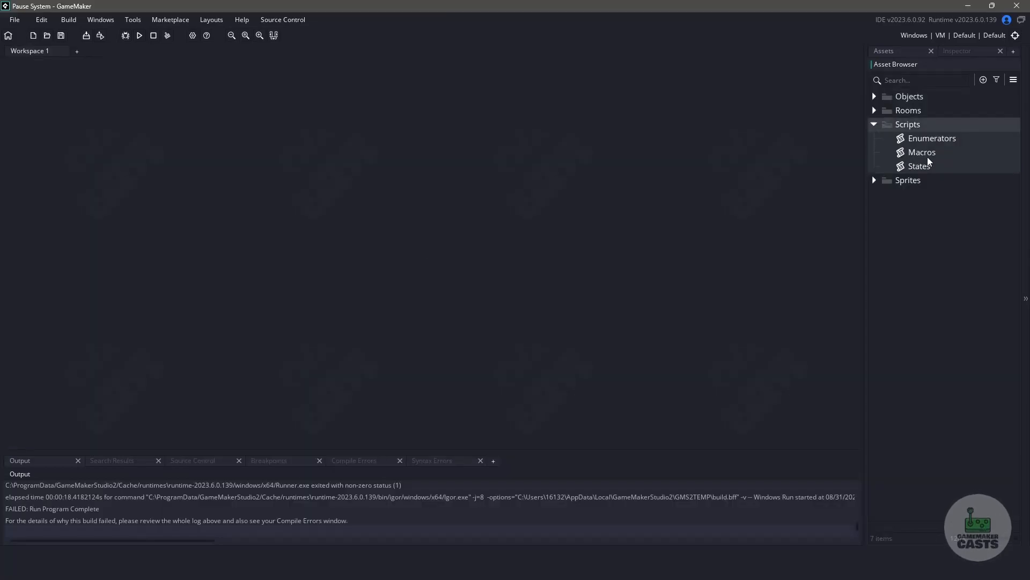
double_click(931, 138)
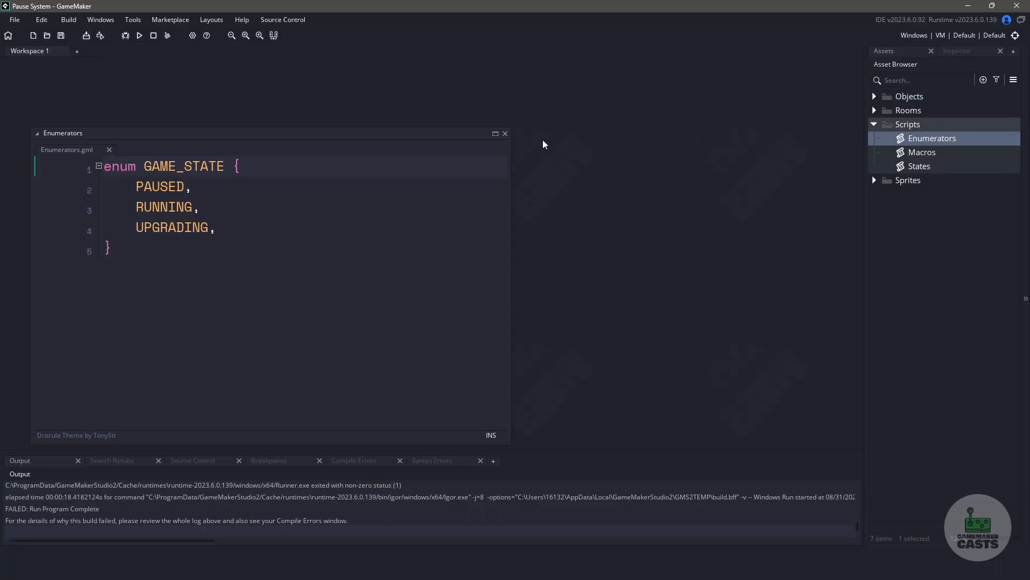
left_click(496, 133)
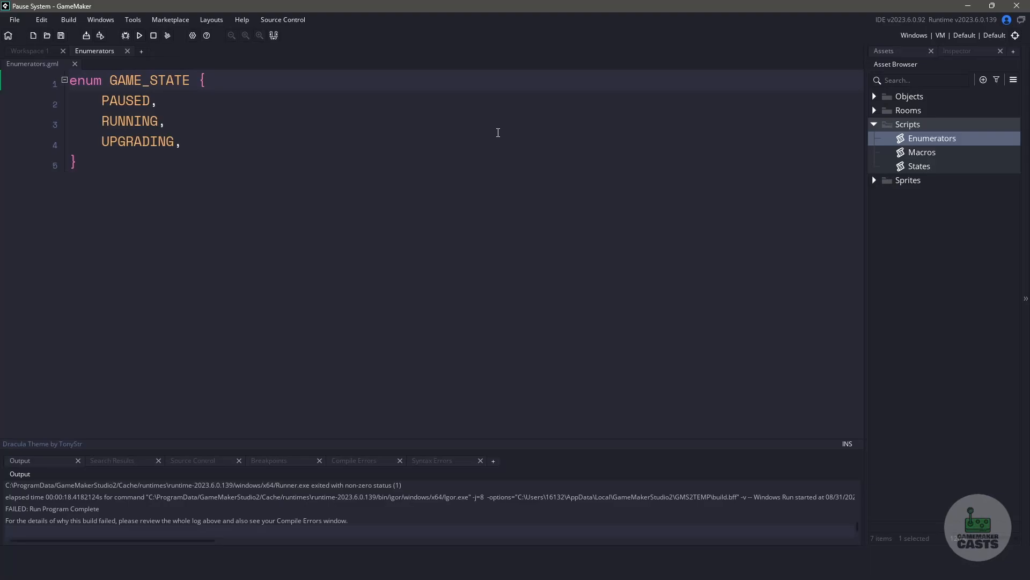
left_click(875, 109)
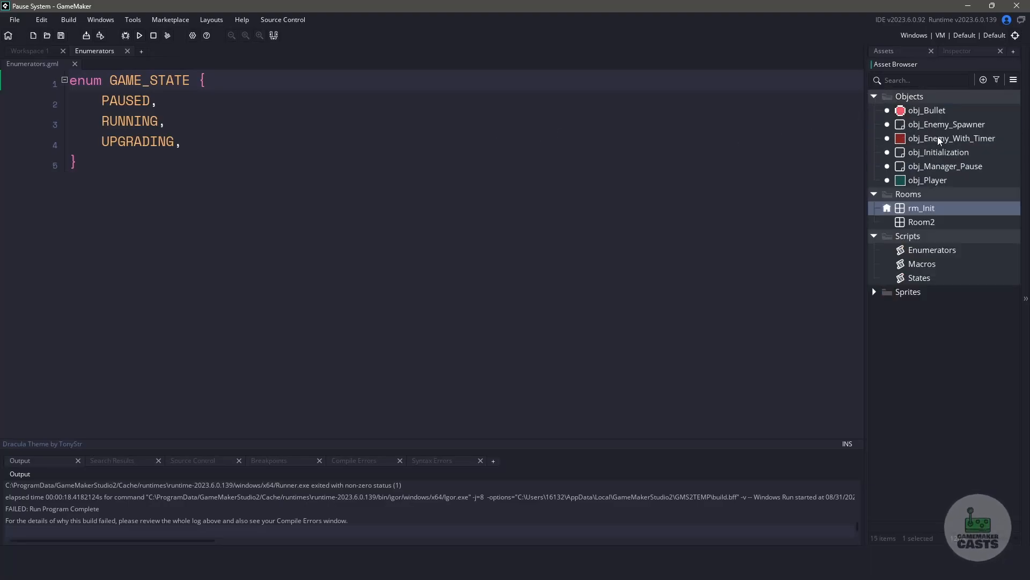
In obj_Initialization's Create event, add global.game_state = GAME_STATE.RUNNING below the defaults comment.
double_click(941, 151)
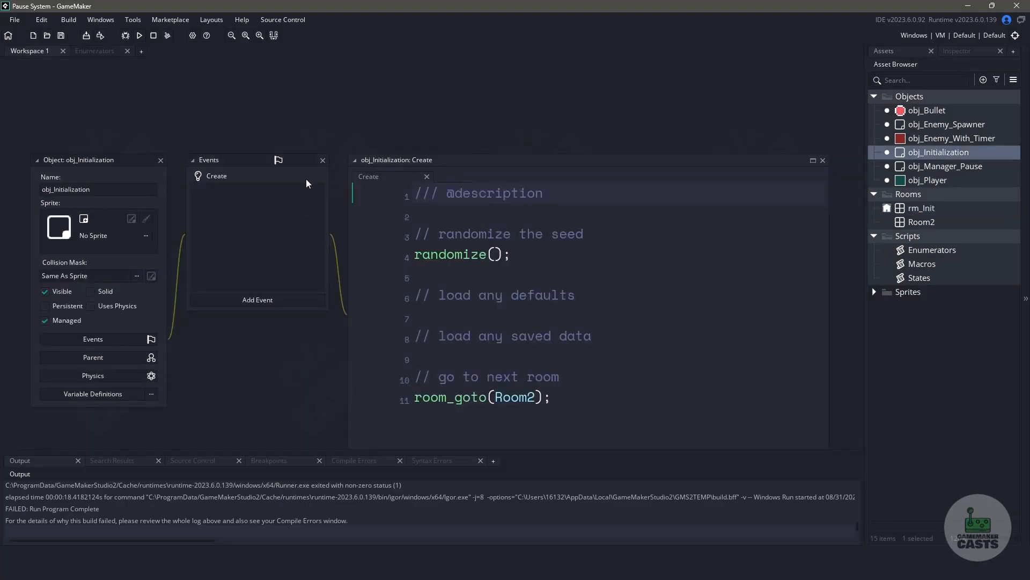
left_click(813, 160)
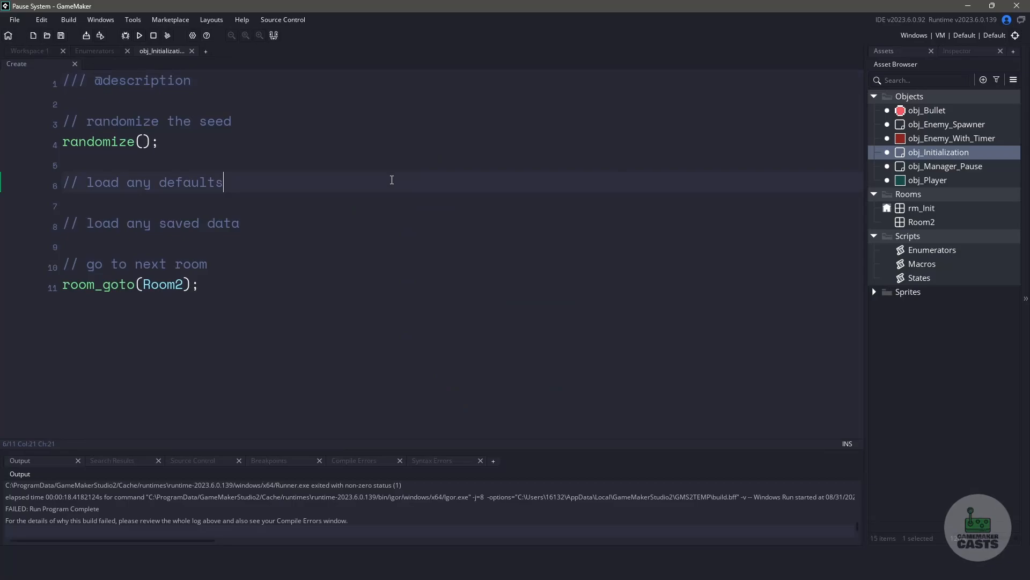
type("g")
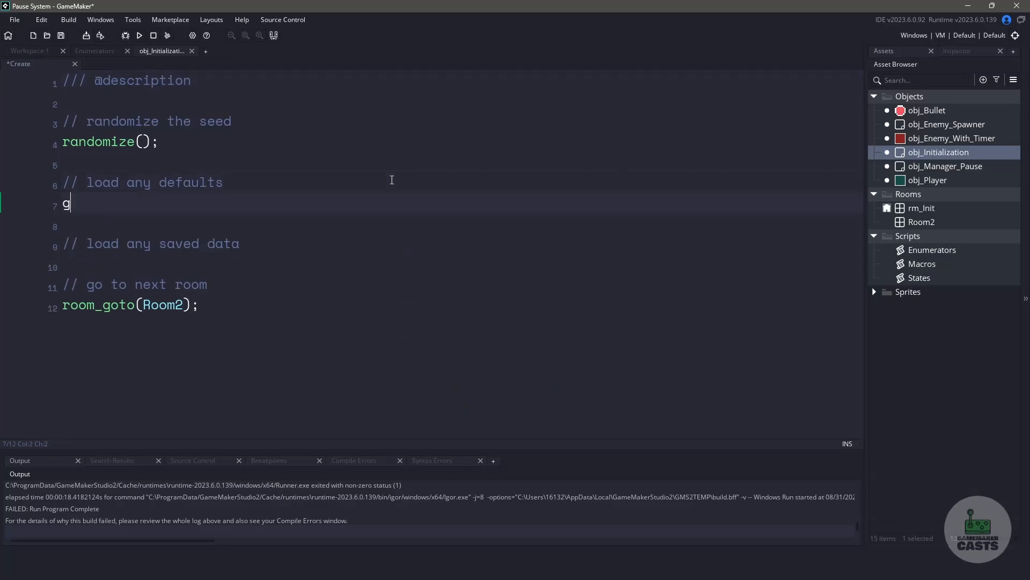
type("lobal.game_state = G")
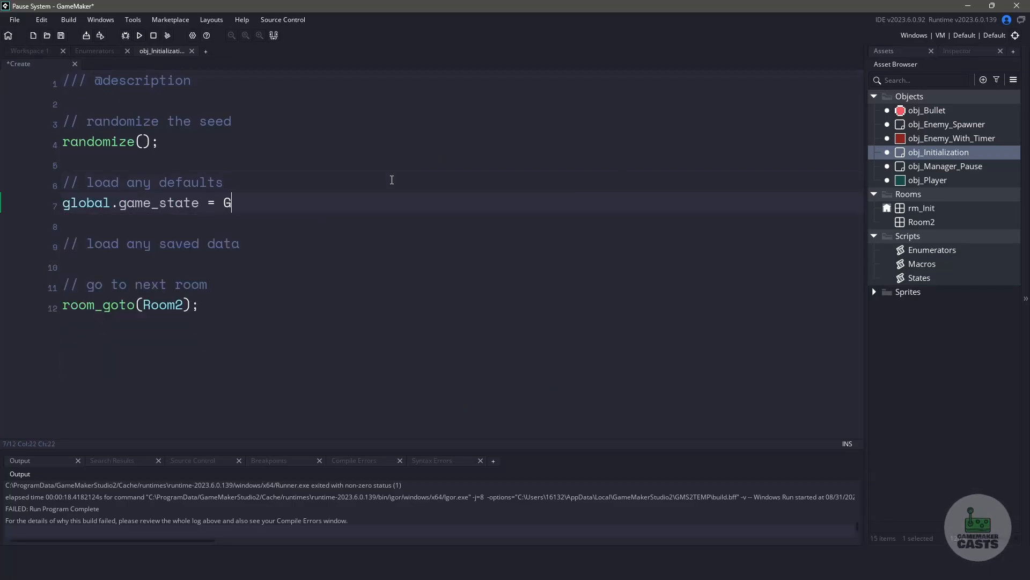
type("AME_STATE.RUNNING;")
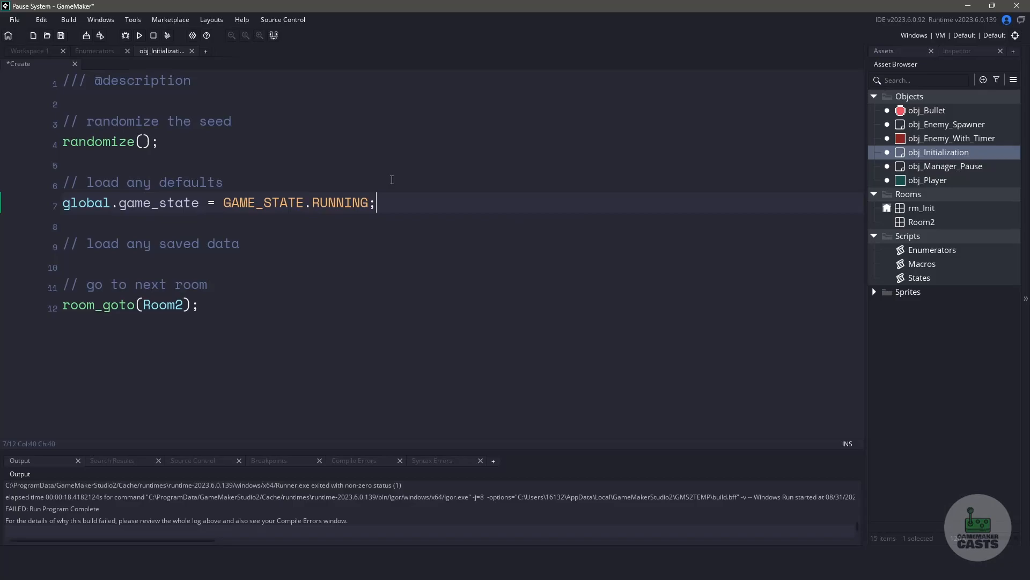
mouse_move(746, 199)
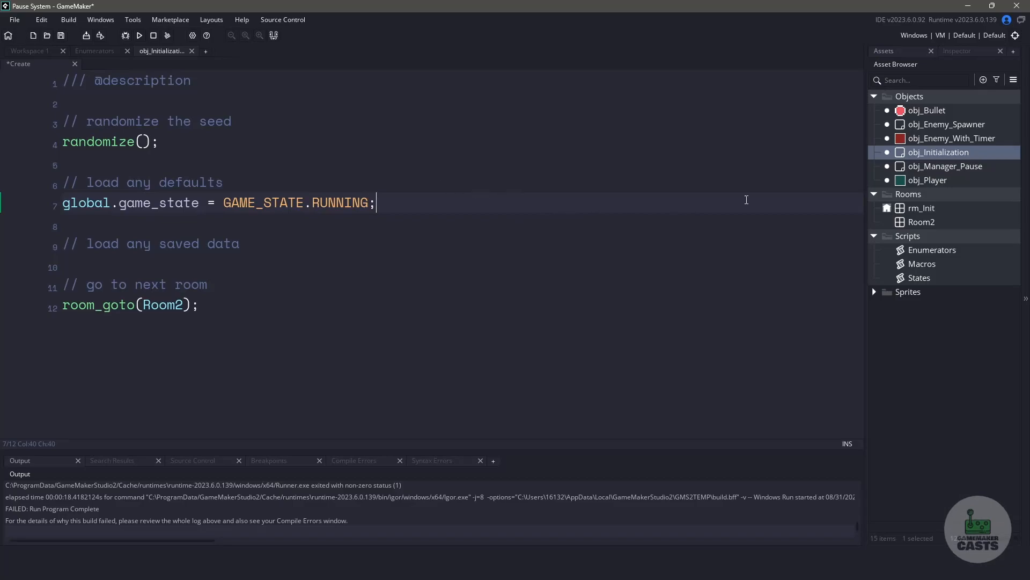
double_click(947, 166)
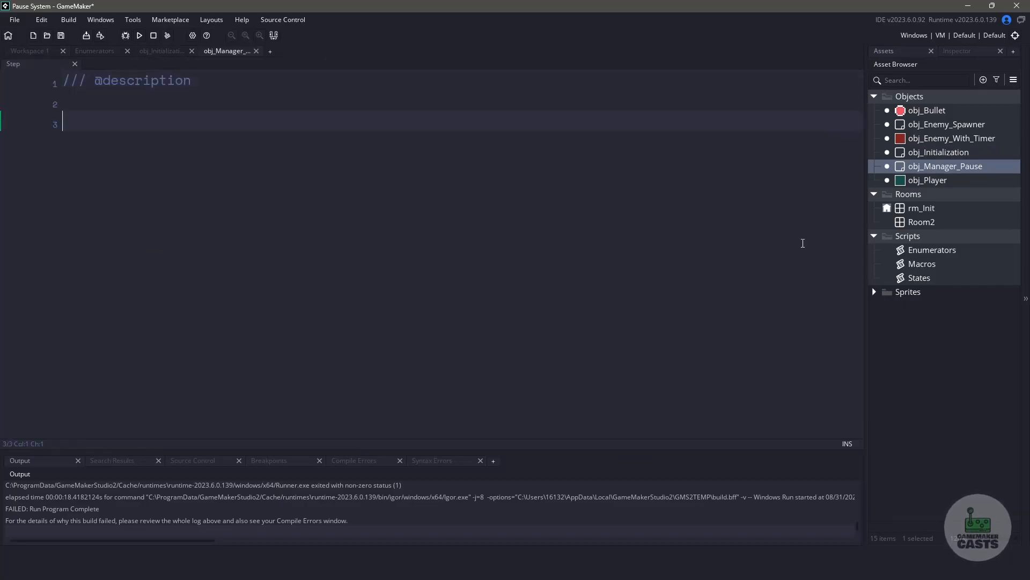
Write an if(keyboard_check_pressed(vk_escape)) block with a game_state == RUNNING check inside it.
type("if(keyboard_check_pressed(vk_escape)) {")
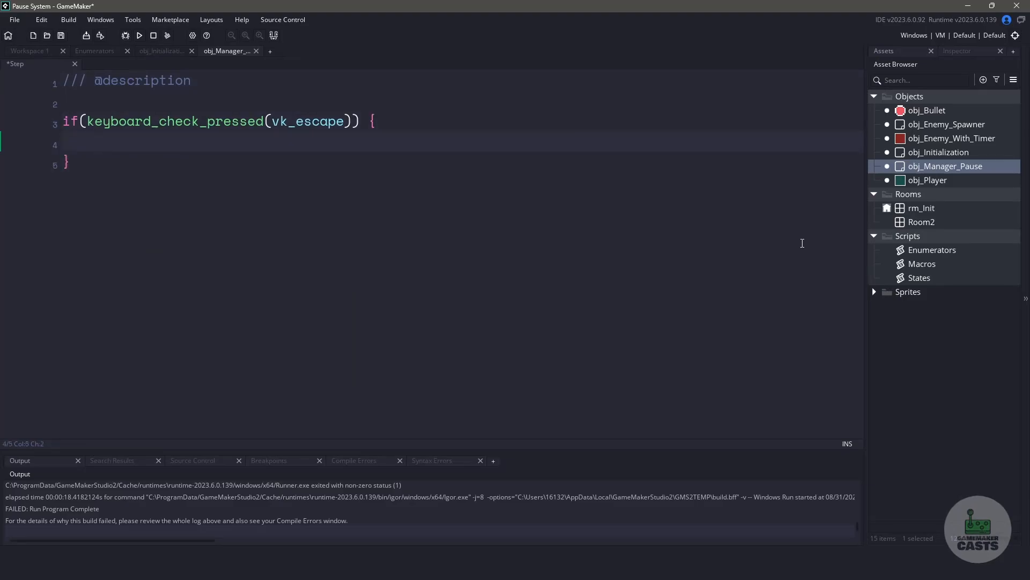
type("if(global.game_state == GAME_STATE.RU")
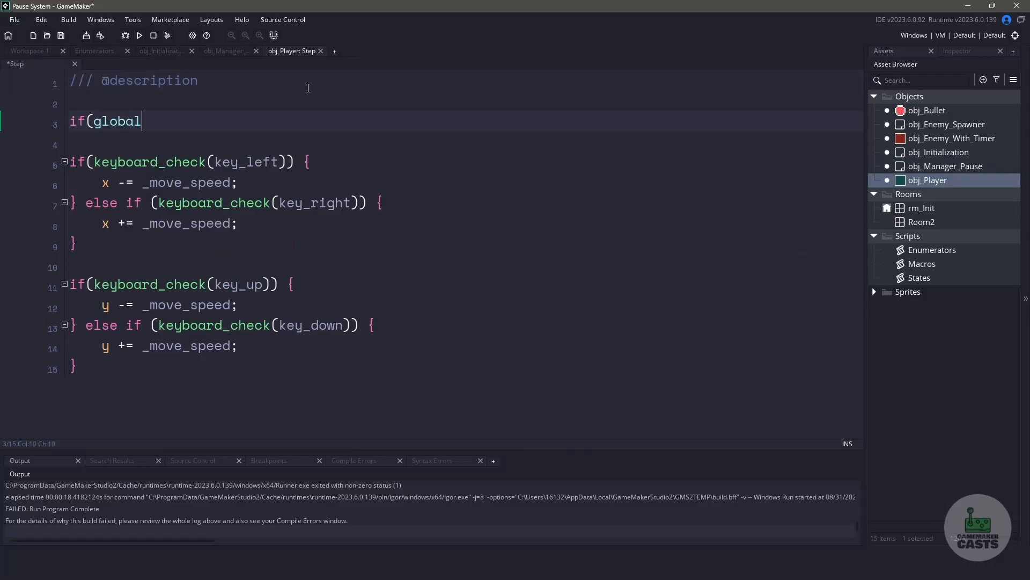
Start obj_Player's Step event with if(global.game_state == GAME_STATE.PAUSED) { return; }.
type(".game_state == GAME_STATE.PAUSED) {")
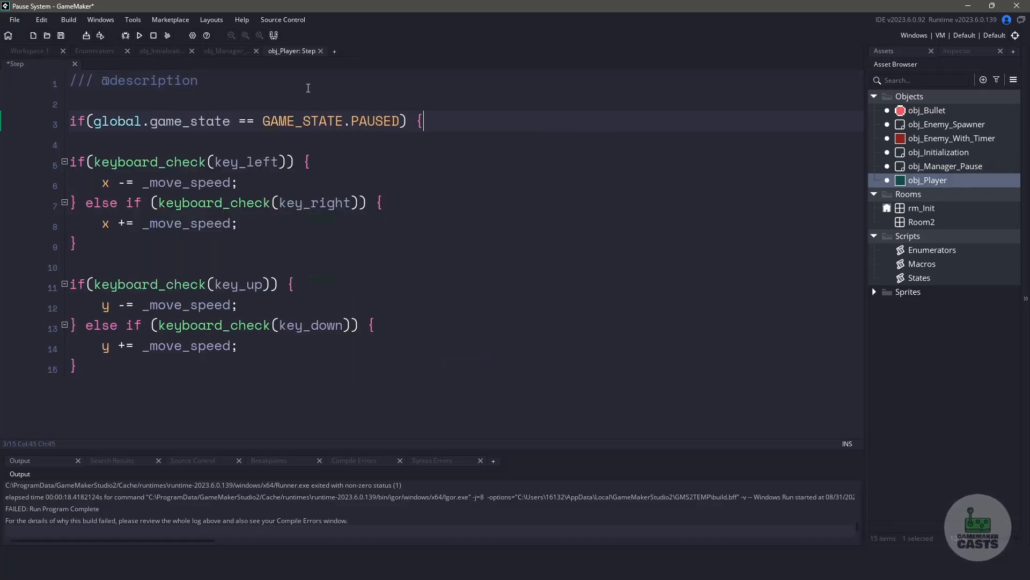
type("return;")
type("}")
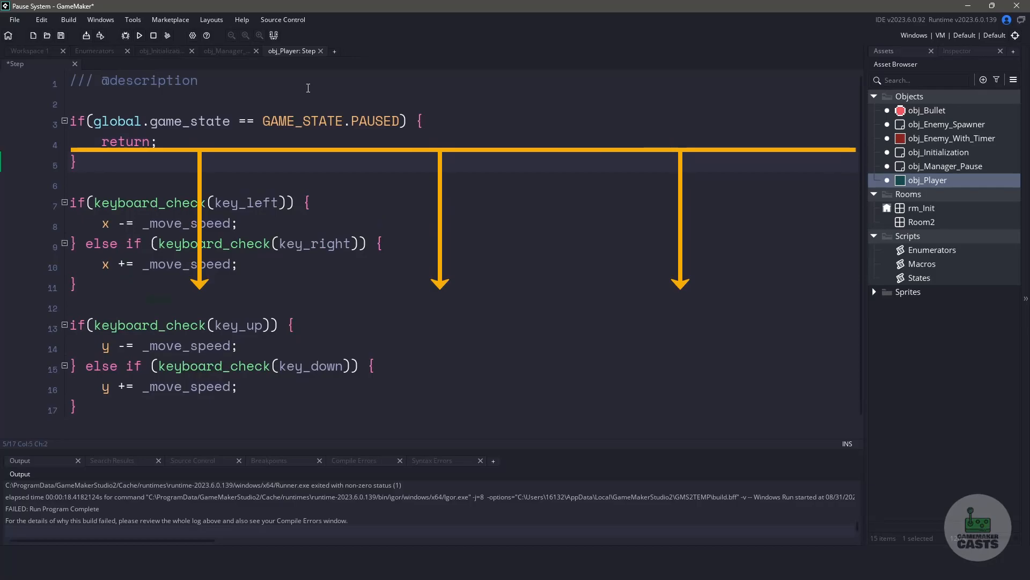
left_click(97, 142)
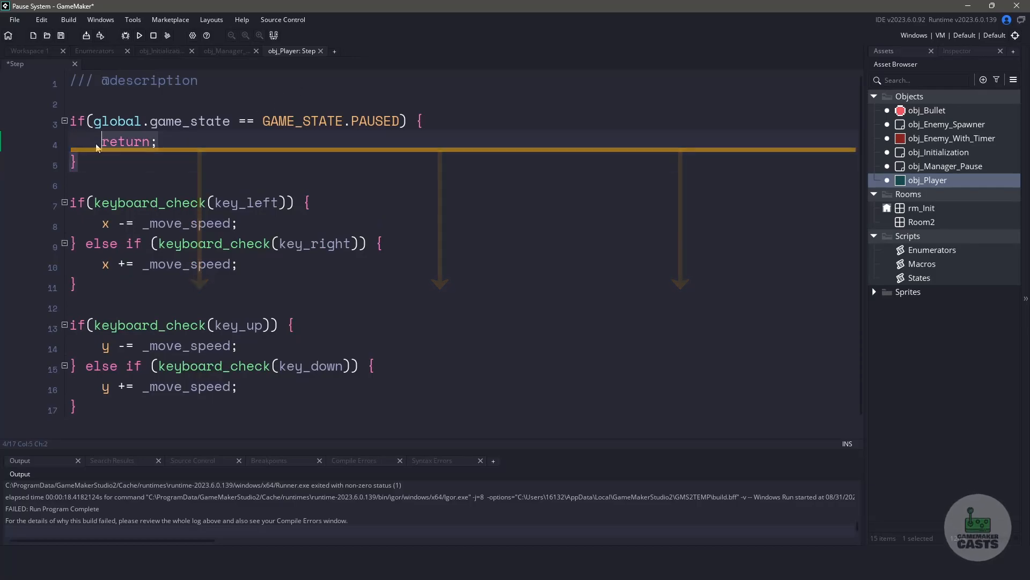
Add the paused-state return to obj_Enemy_With_Timer's Step event and test-run the game to see Paused.
double_click(950, 138)
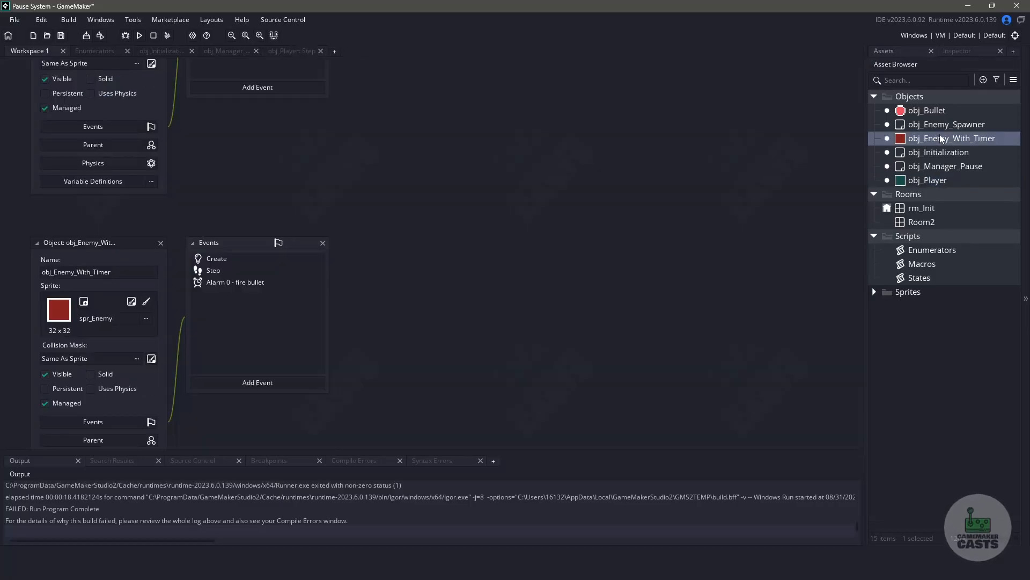
double_click(213, 270)
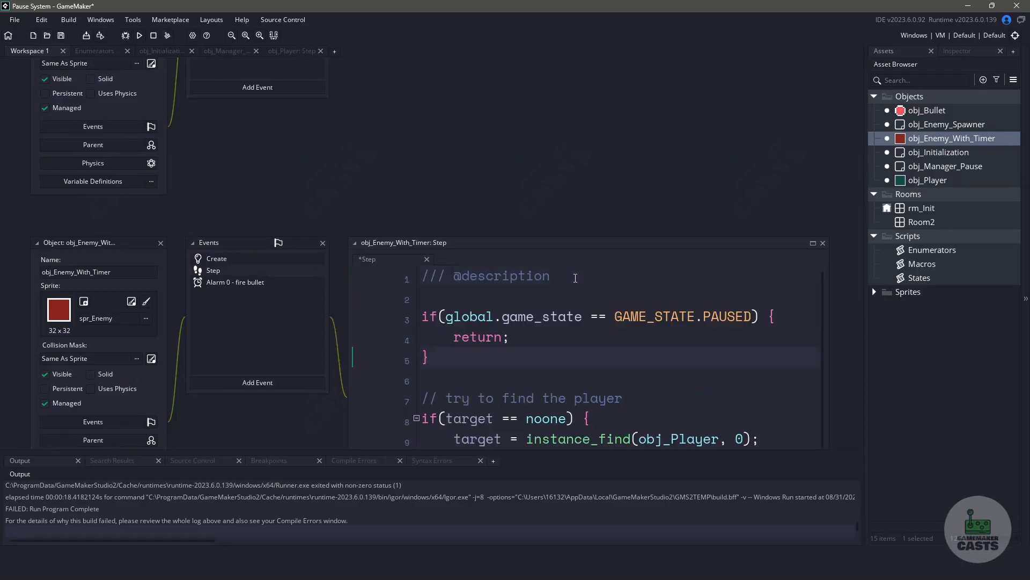
left_click(139, 36)
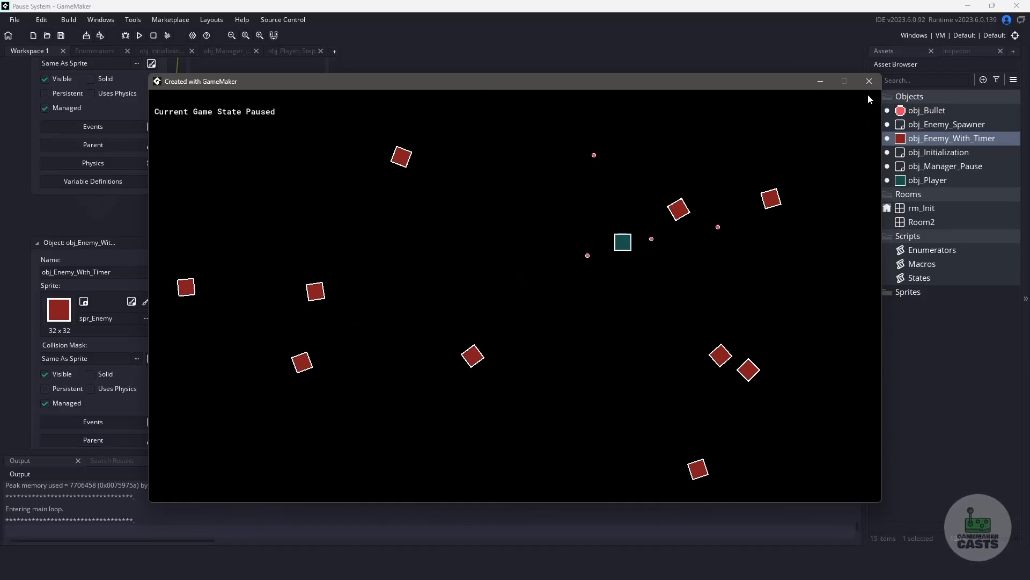
left_click(868, 81)
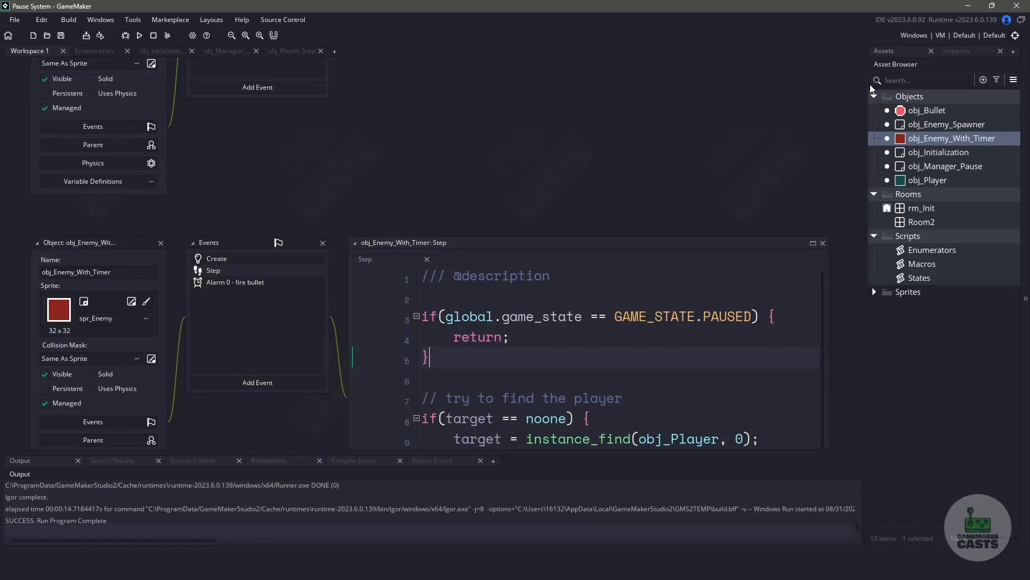
left_click(947, 165)
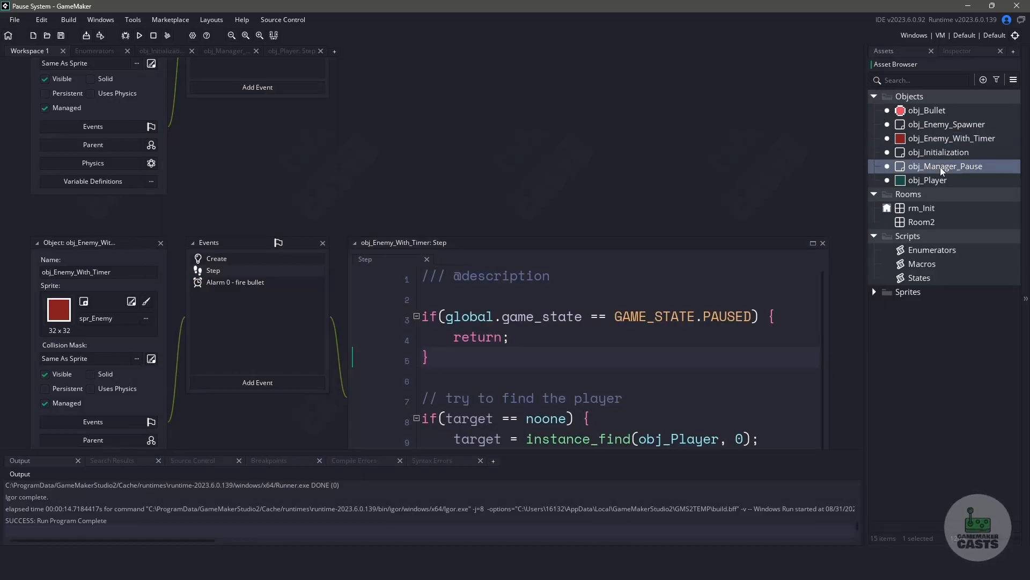
In obj_Manager_Pause's Create event, define arr_alarms, arr_speed and add_alarm pushing {instance, index, value}.
double_click(946, 165)
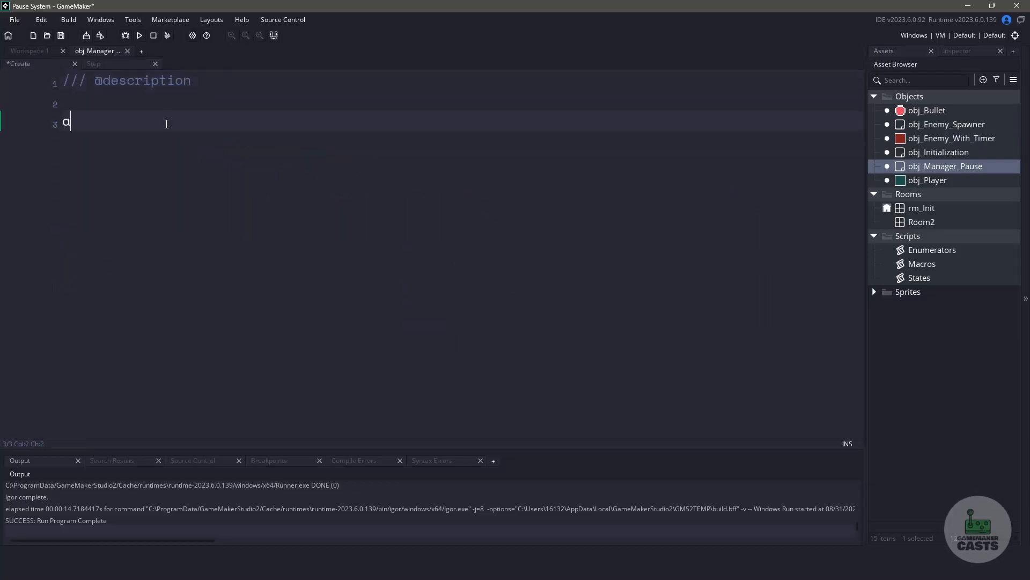
type("arr_alarms = [];")
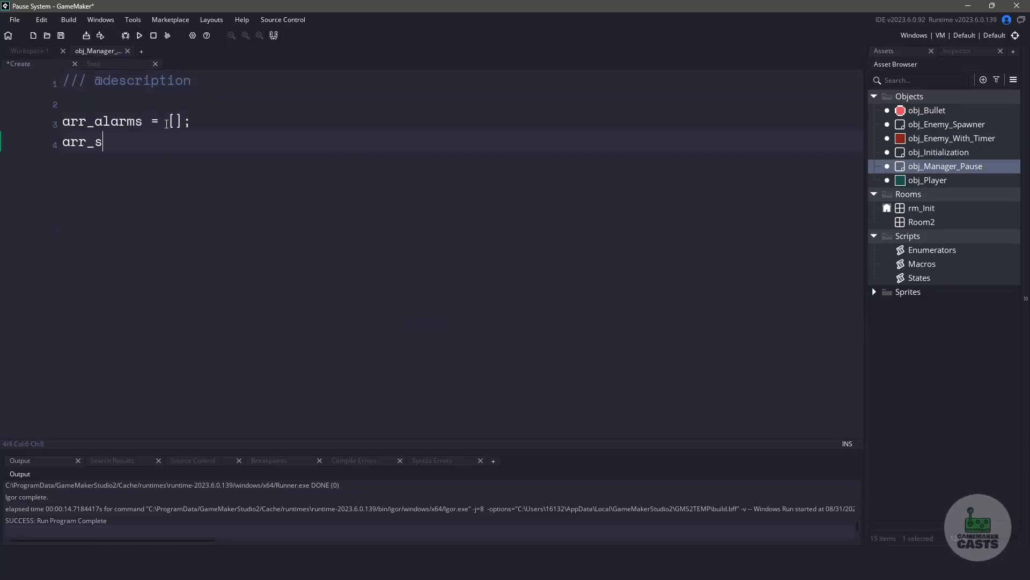
type("peed = [];")
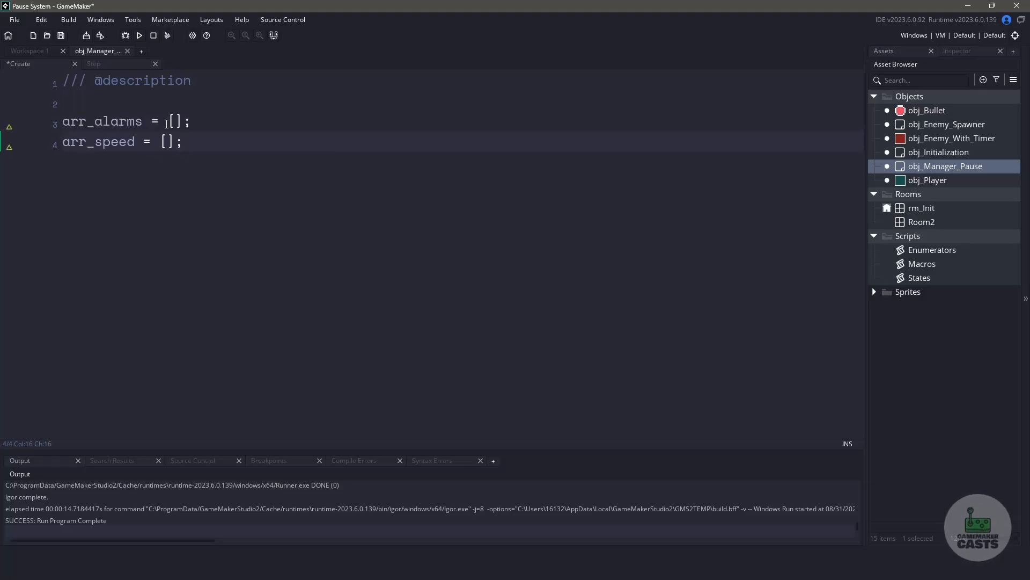
type("a")
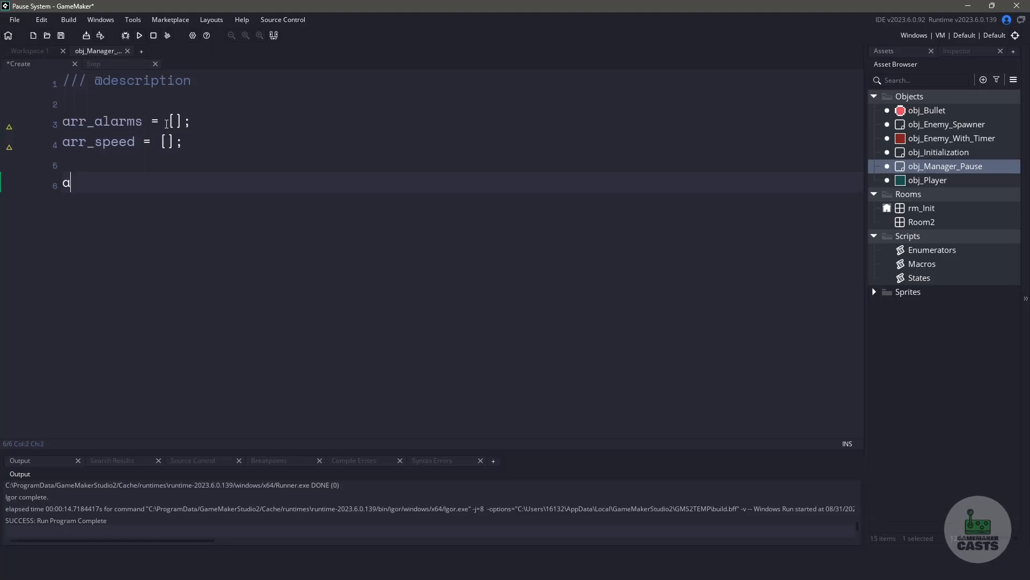
type("dd_alarm = function(instance,")
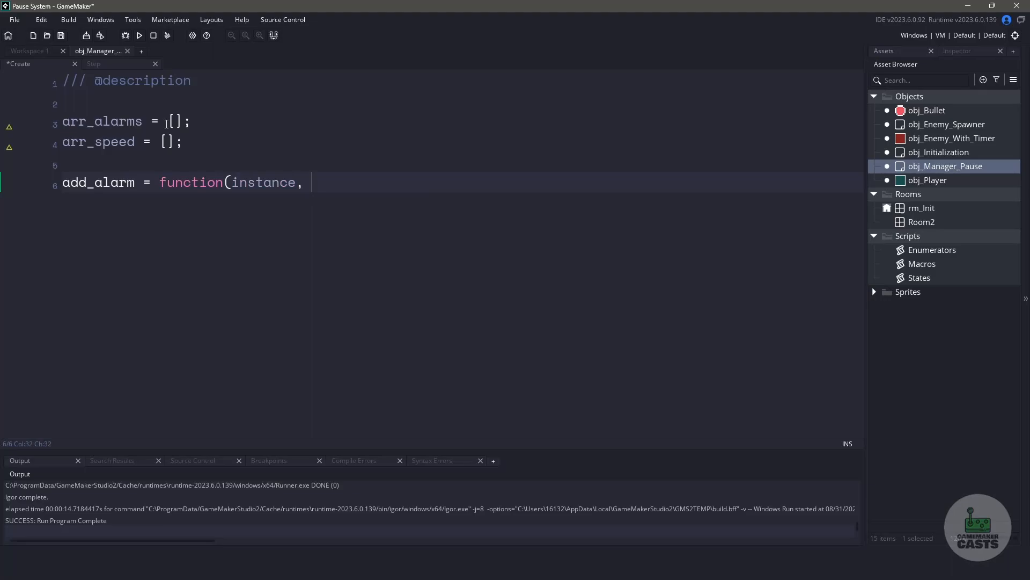
type("index, value) {")
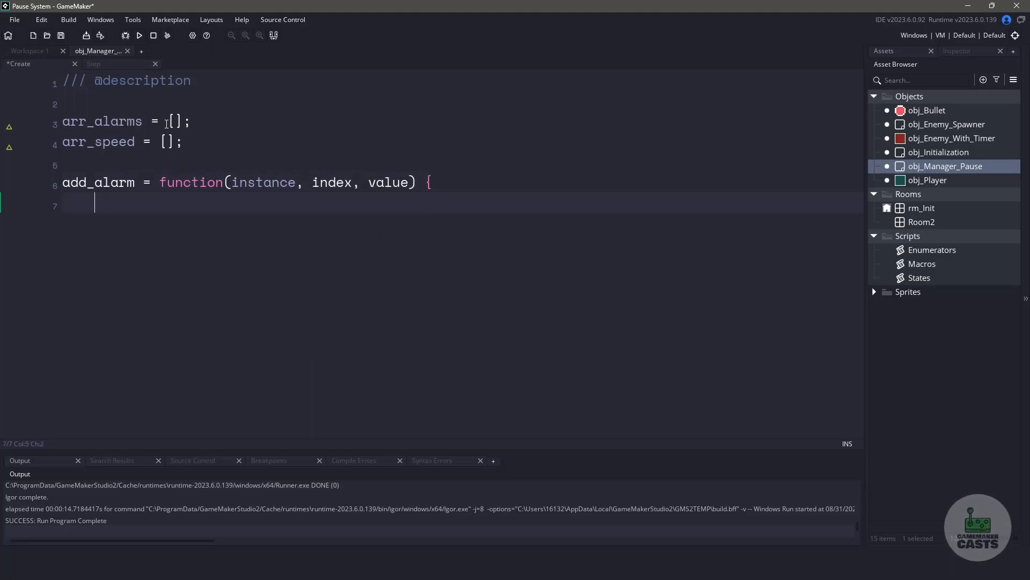
type("array_pus")
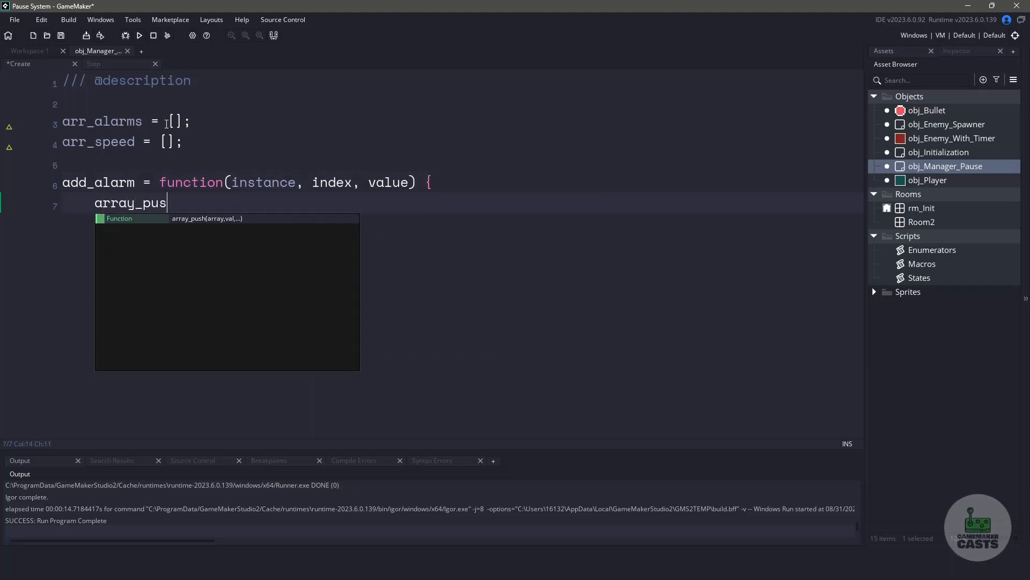
type("h(arr_alarms, {instance,")
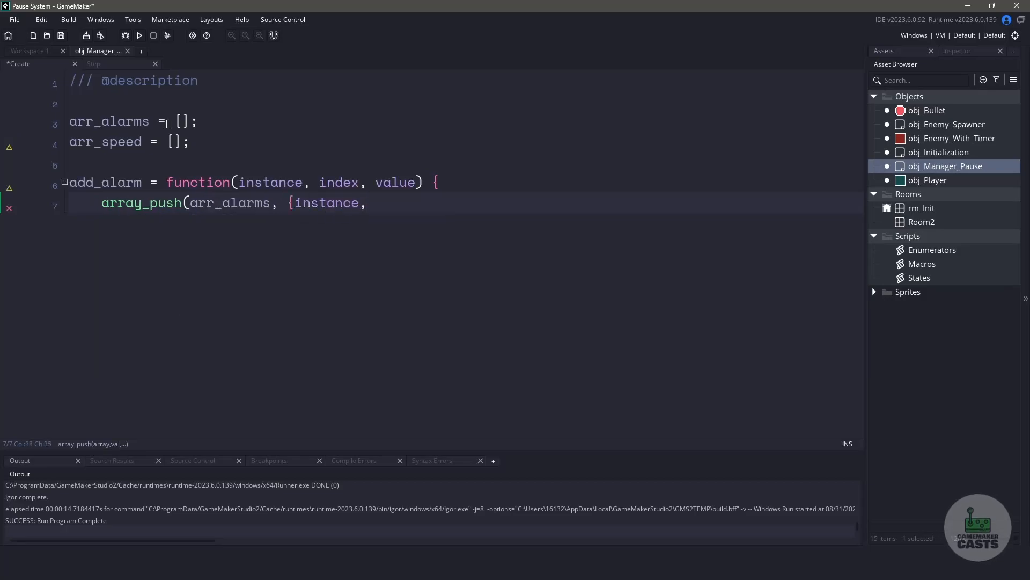
type("index, value});")
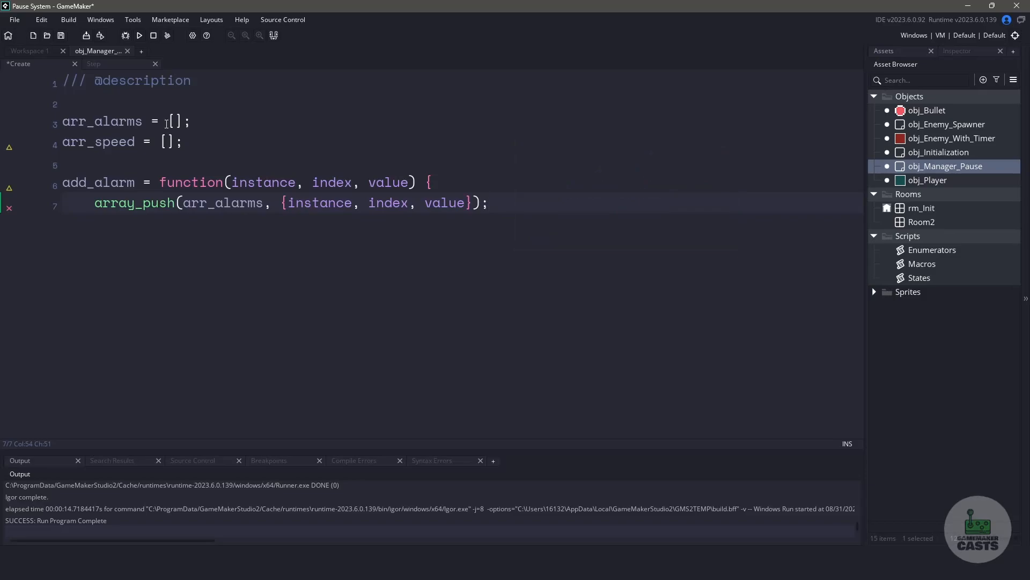
Have add_alarm set instance.alarm[index] = -1 and write add_speed storing speed and zeroing it.
type("ins")
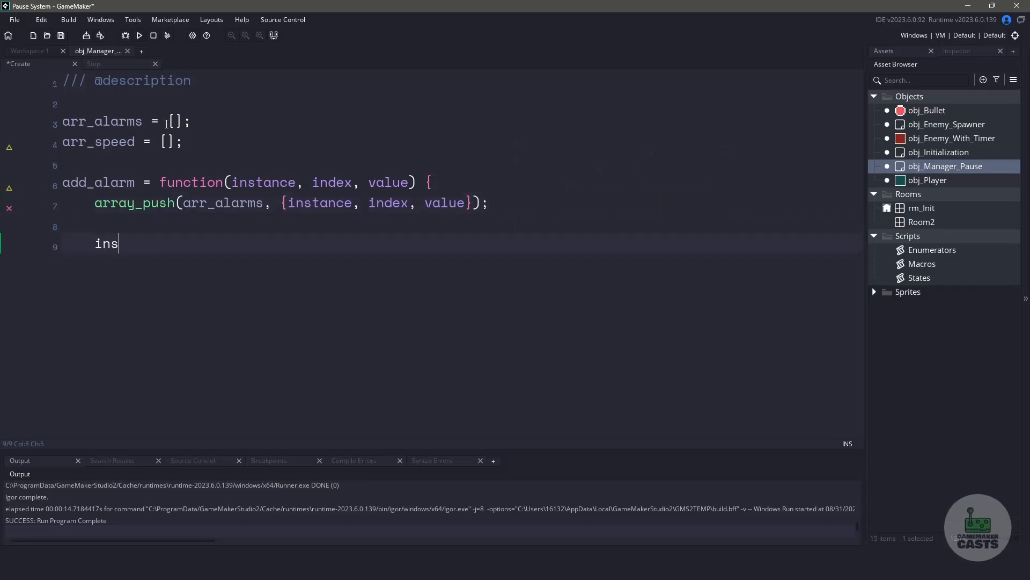
type("tance.alarm")
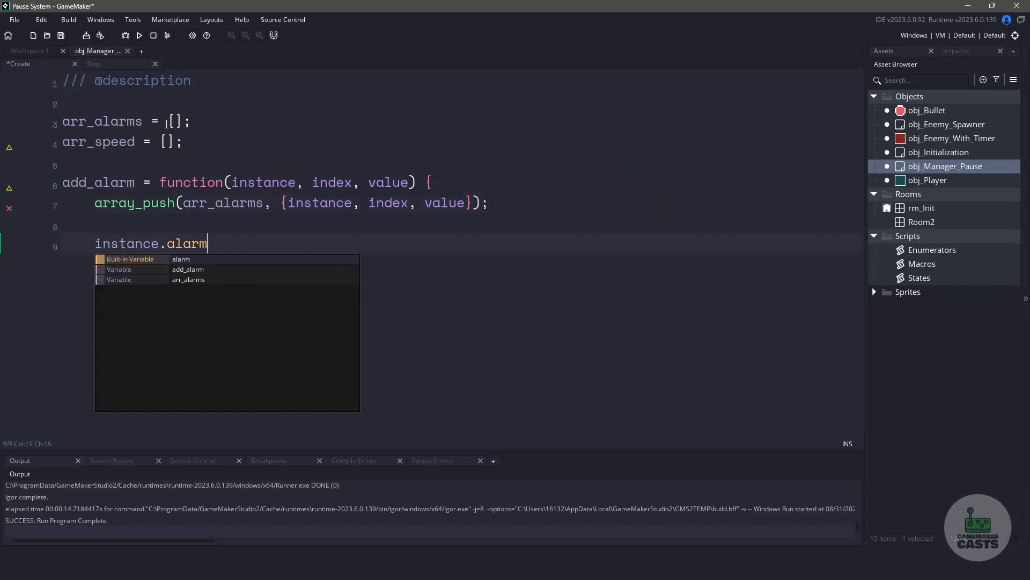
type("[index] =")
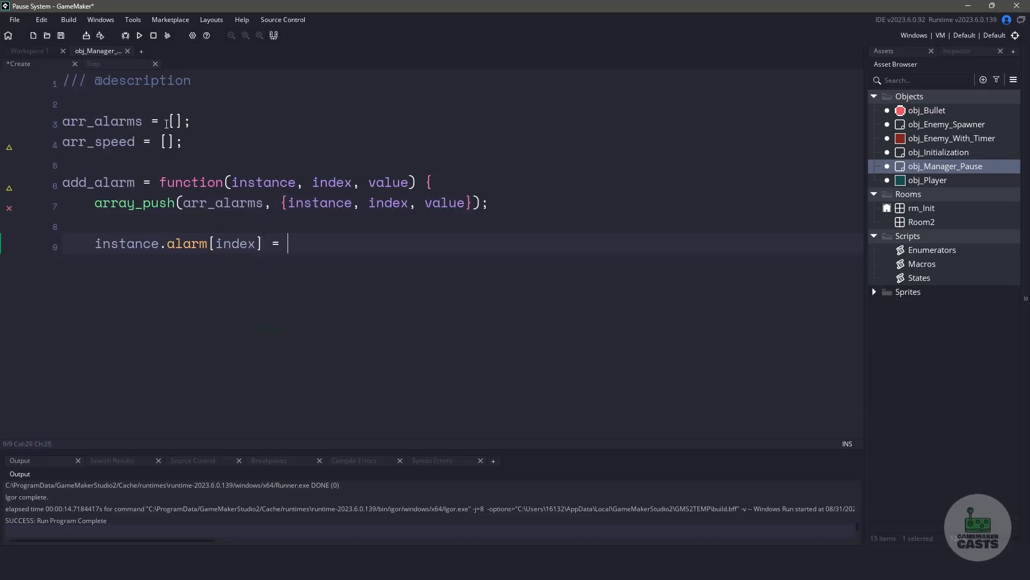
type("-1;")
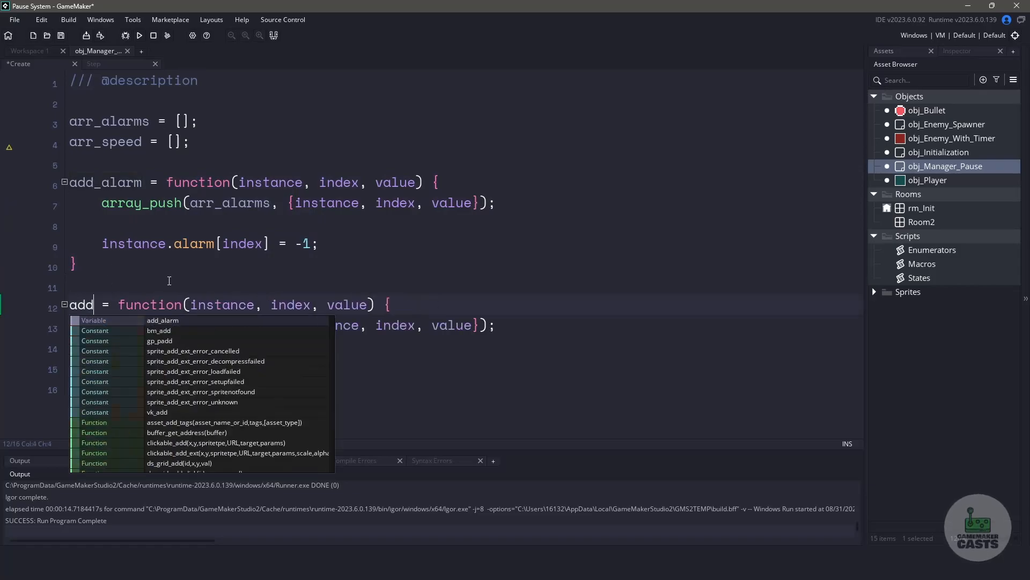
type("_speed")
type("instance.speed = 0;")
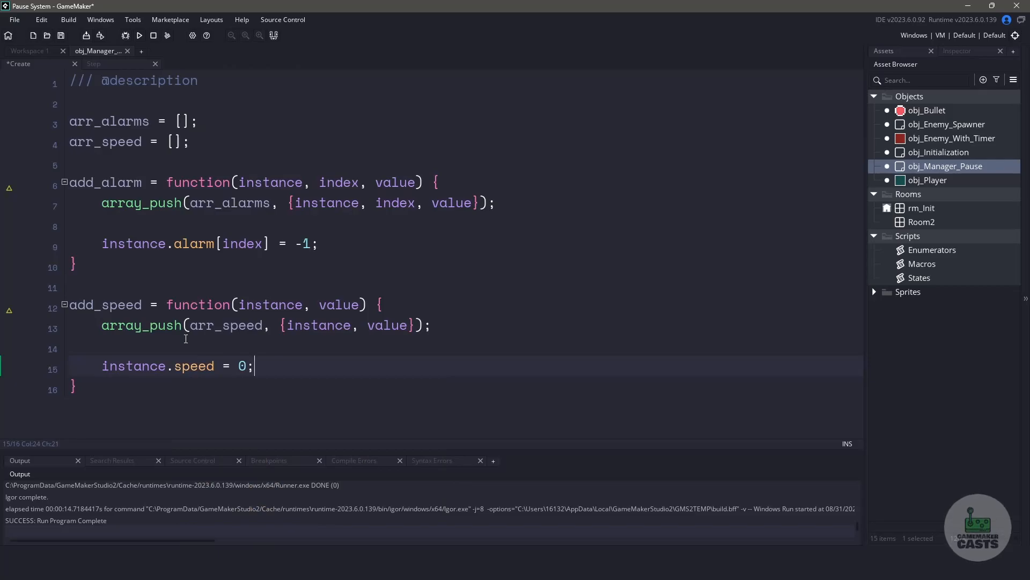
left_click(93, 63)
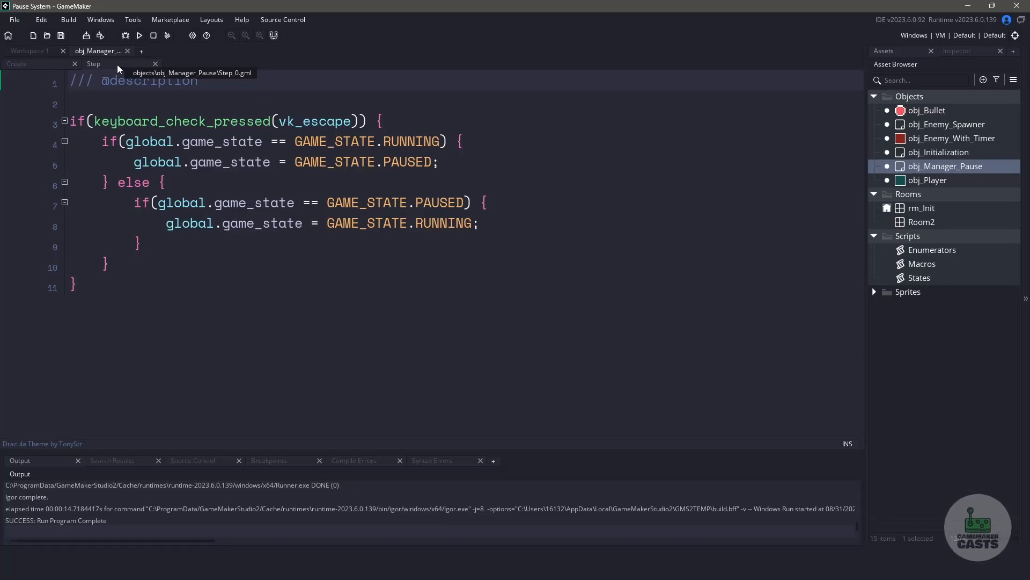
In the pause branch, loop index over instance_count and fetch each instance with instance_id_get(index).
left_click(473, 162)
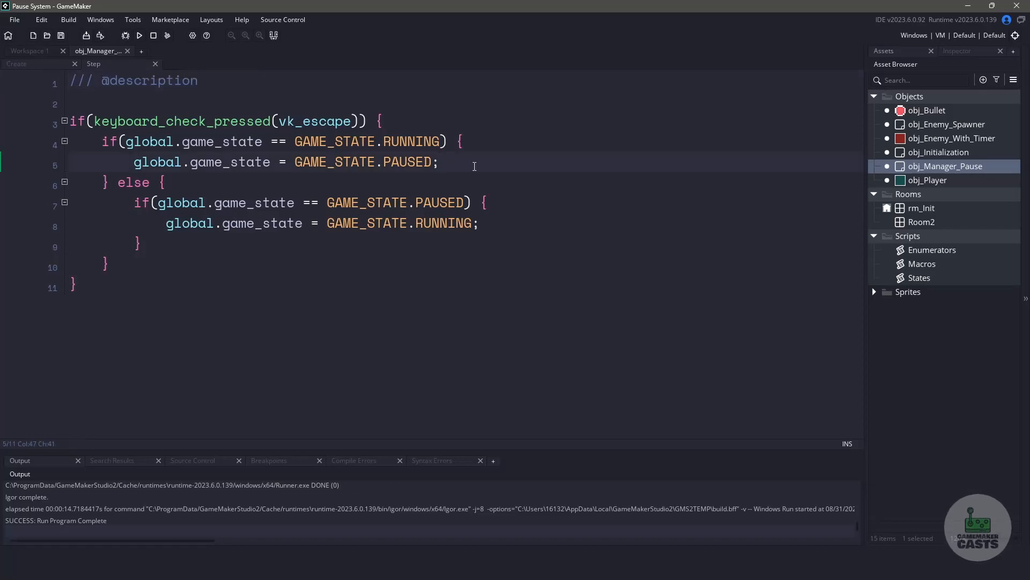
key("enter")
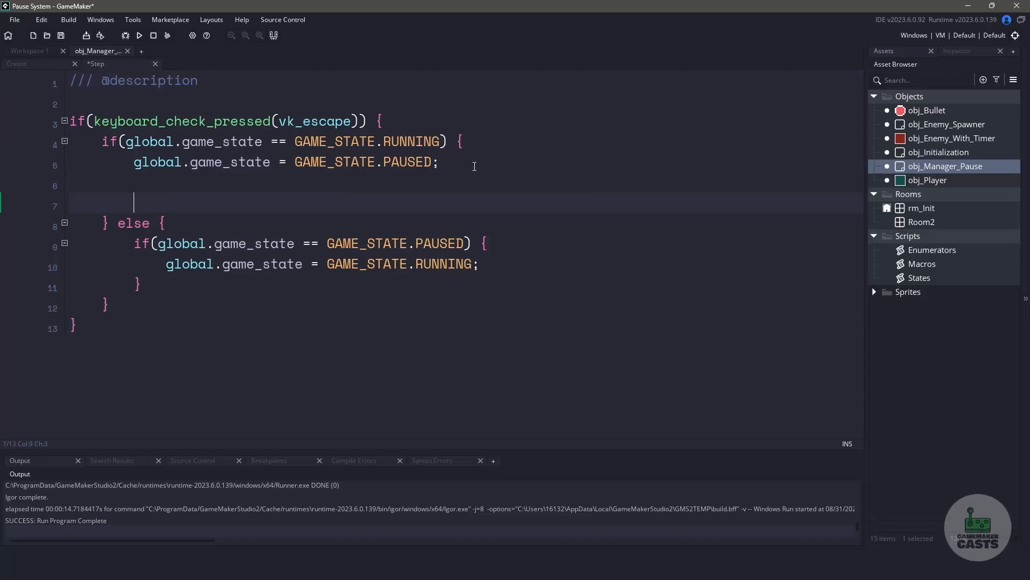
type("for(")
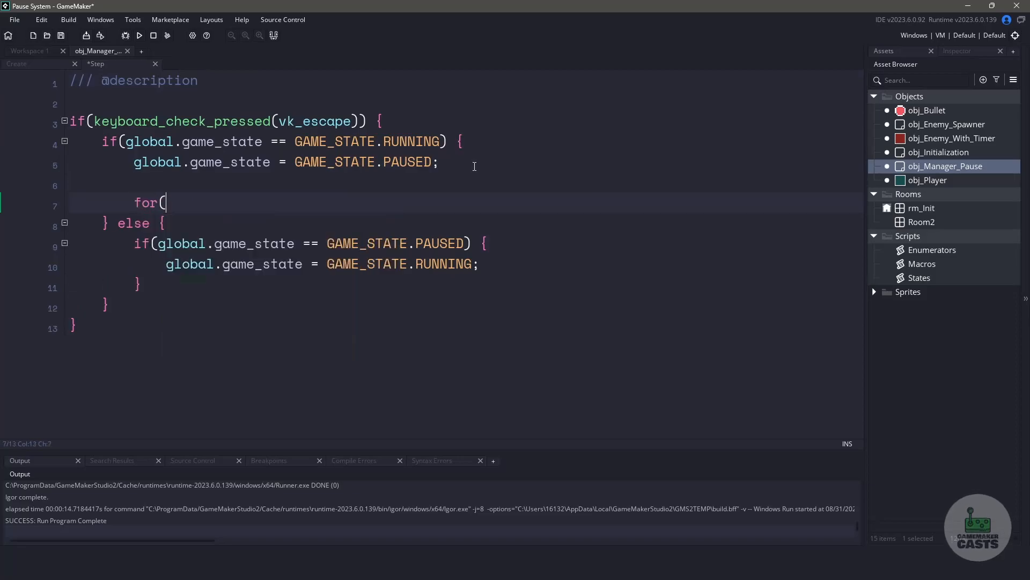
type("var index = 0")
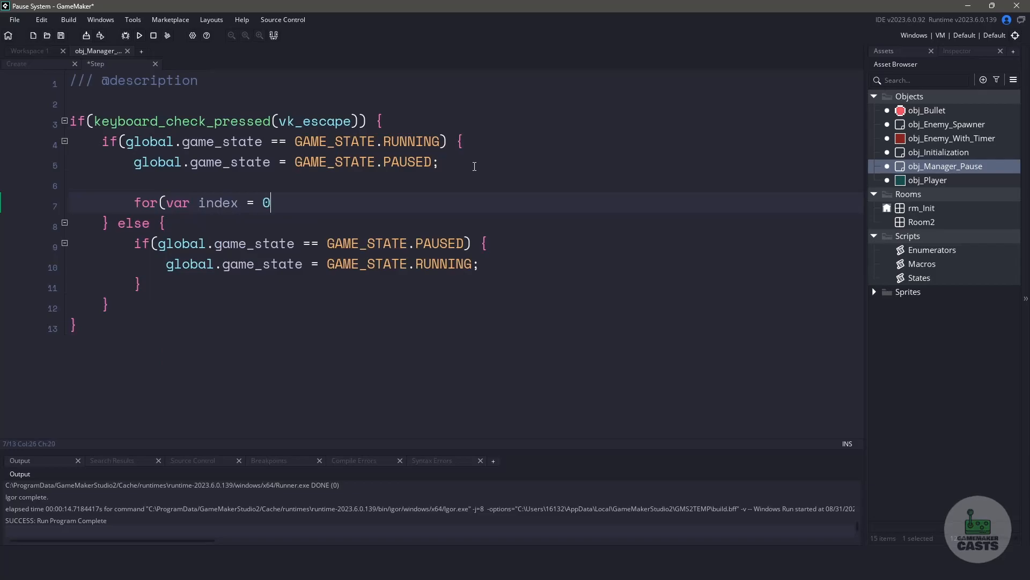
type("; index <")
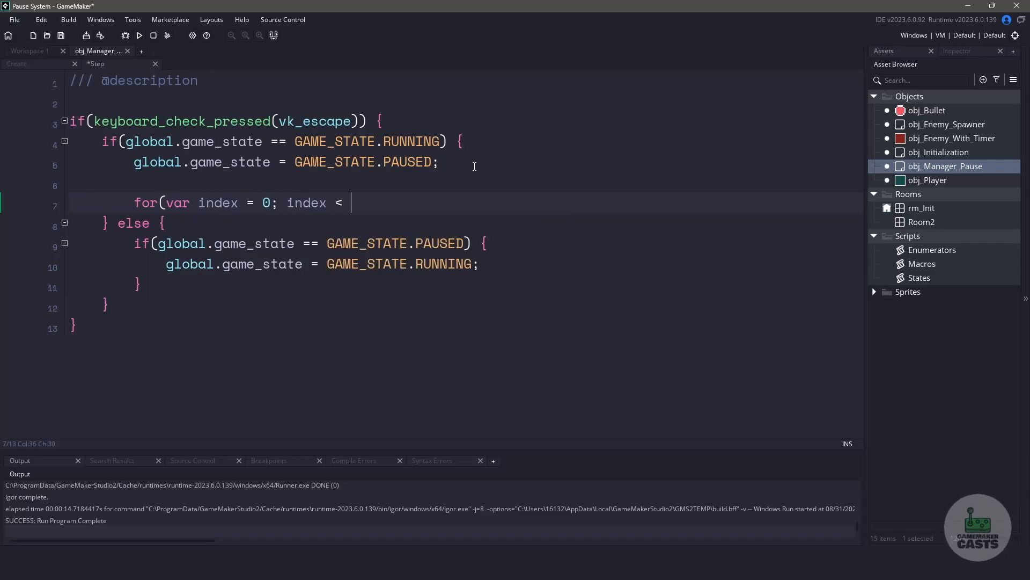
type("instance_count; index++) {")
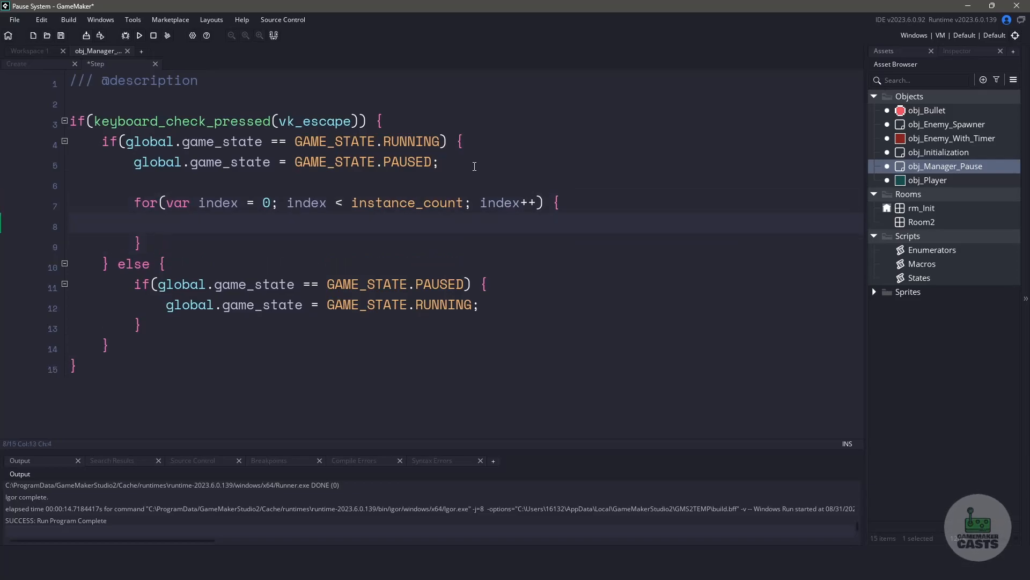
type("var instance =")
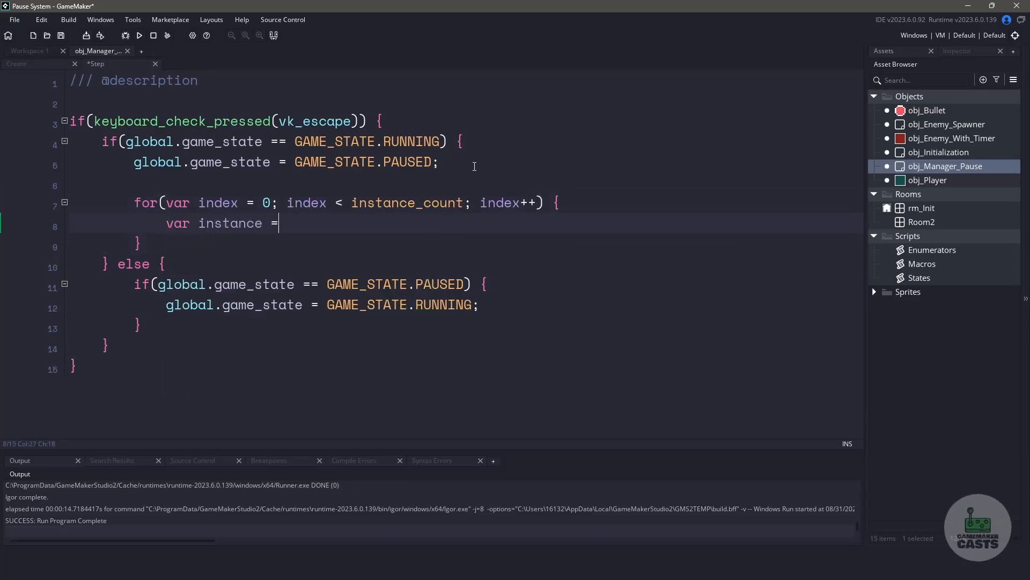
type("instance_id_get(index);")
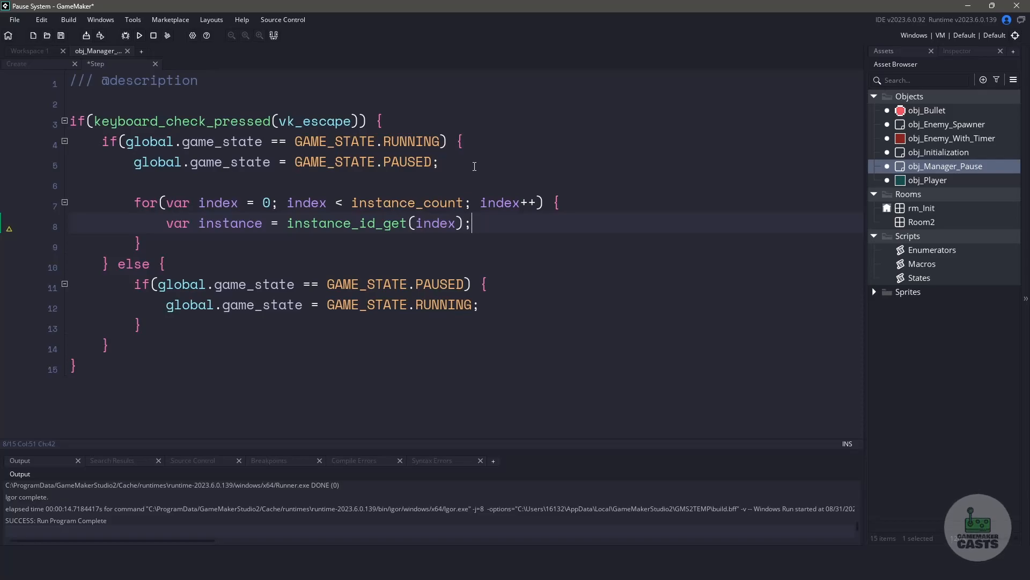
Nest a for loop over alarm_index 0 to 9 reading value = instance.alarm[alarm_index].
type("for(")
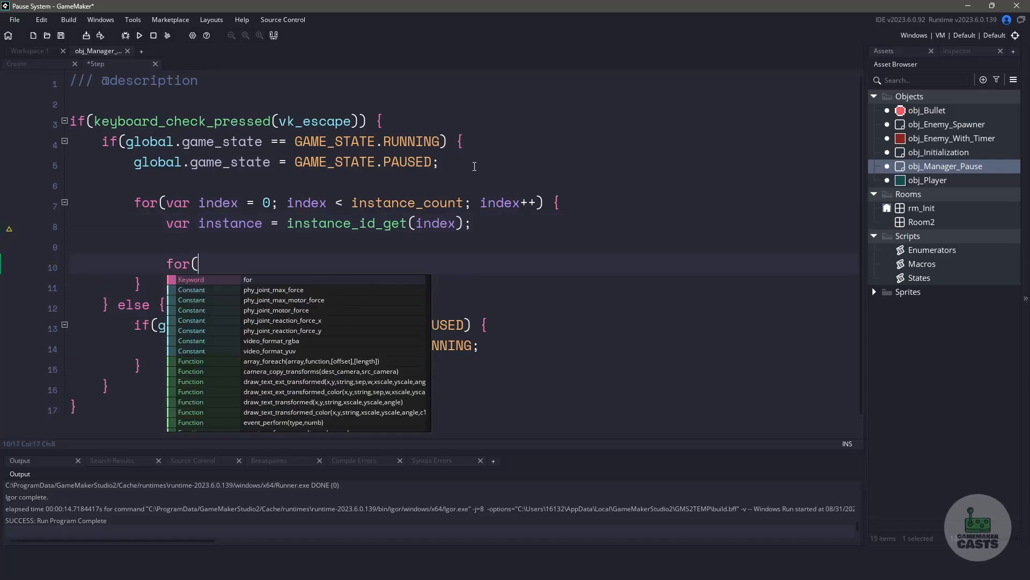
type("var alarm_index = 0;")
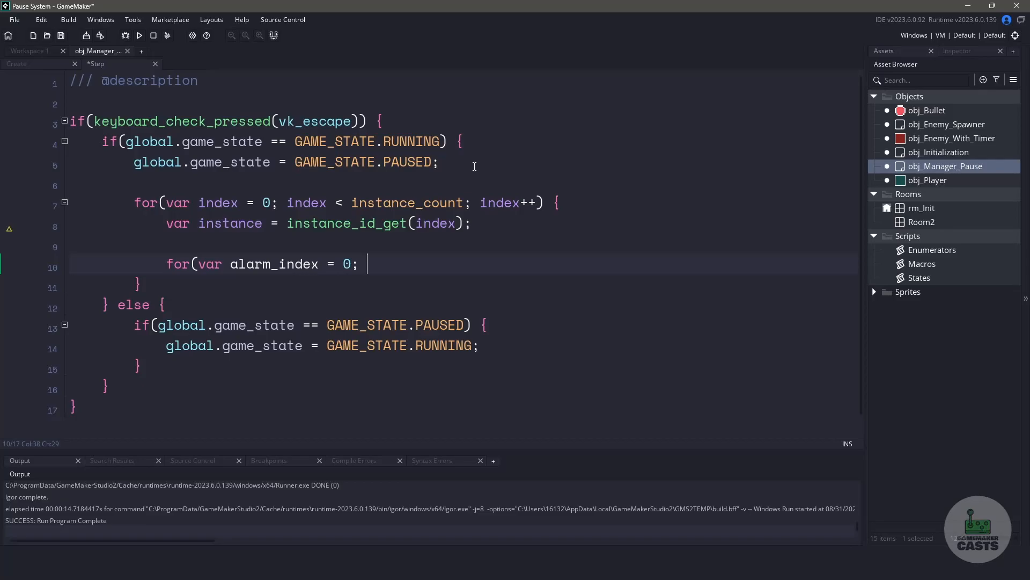
type("alarm_index < 10; alar")
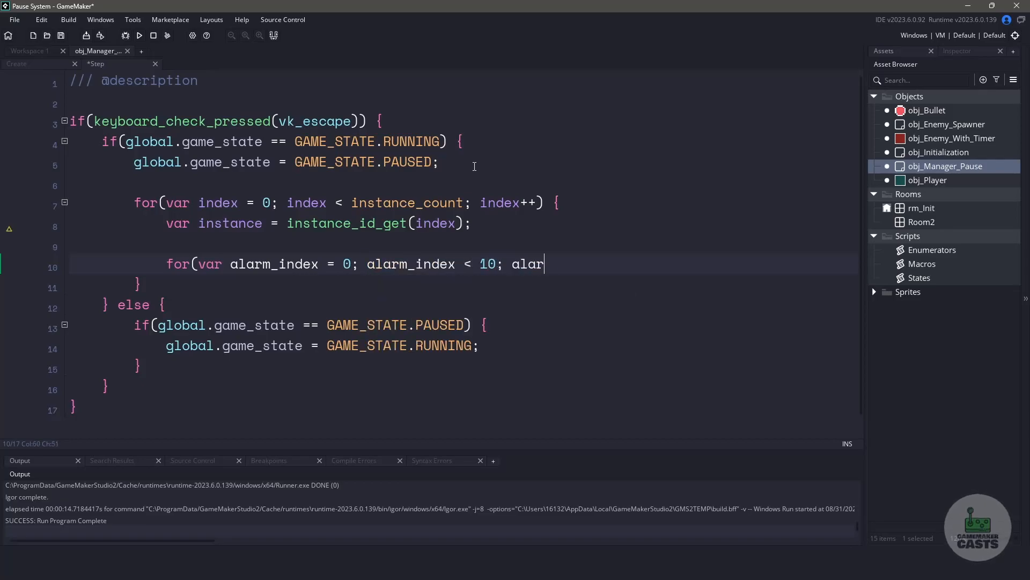
type("m_index++) {")
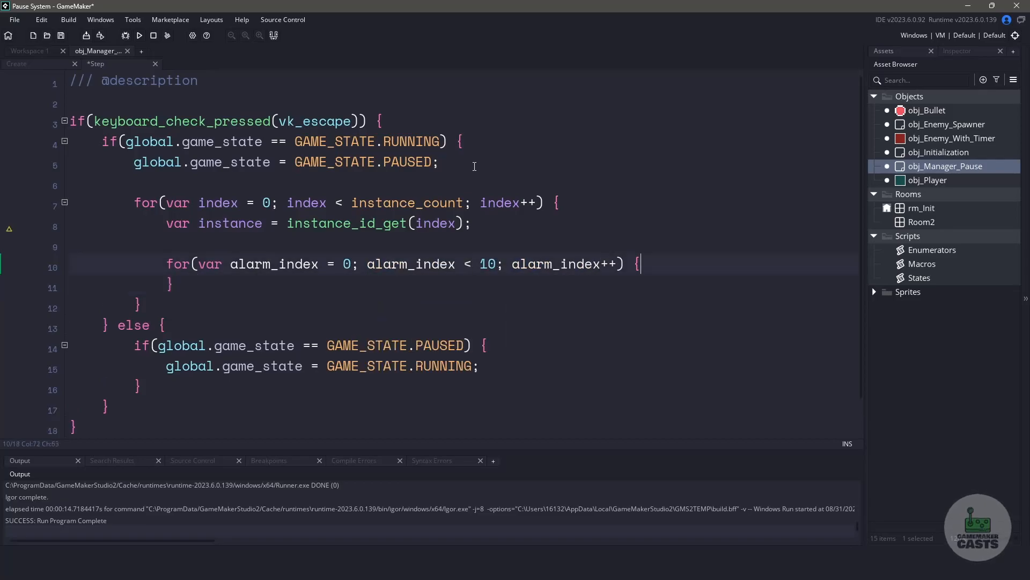
type("var value = instance.alarm")
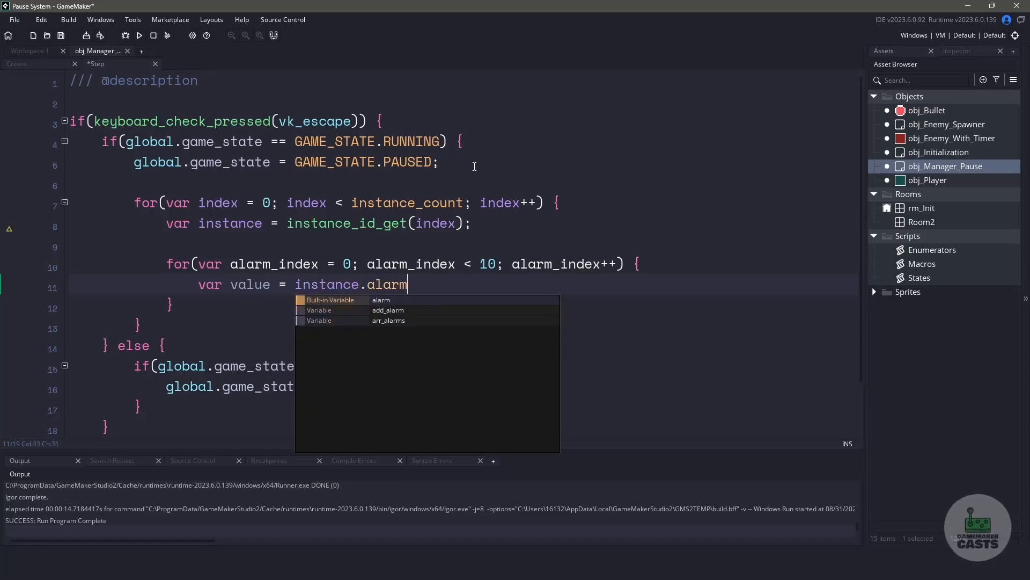
type("[alarm_index];")
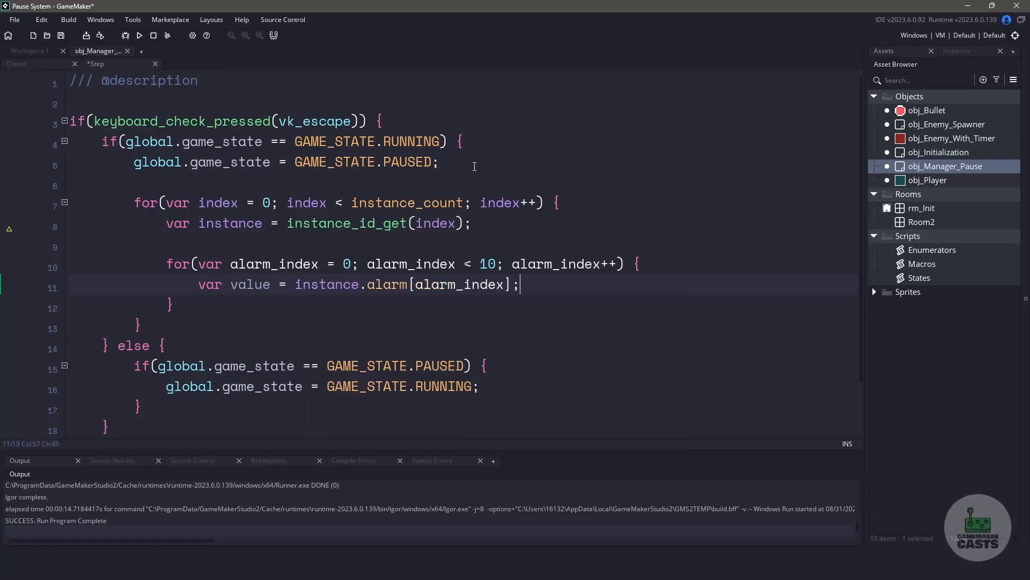
Call add_alarm(instance, alarm_index, value) when value >= 0, then begin another if.
type("if(value >= 0) {")
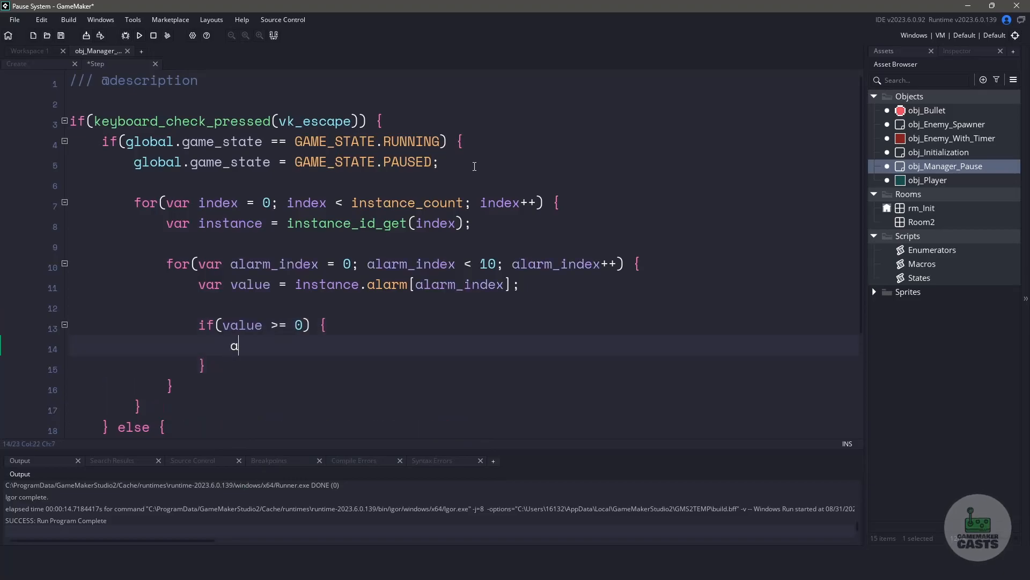
type("dd_alarm(instance, i")
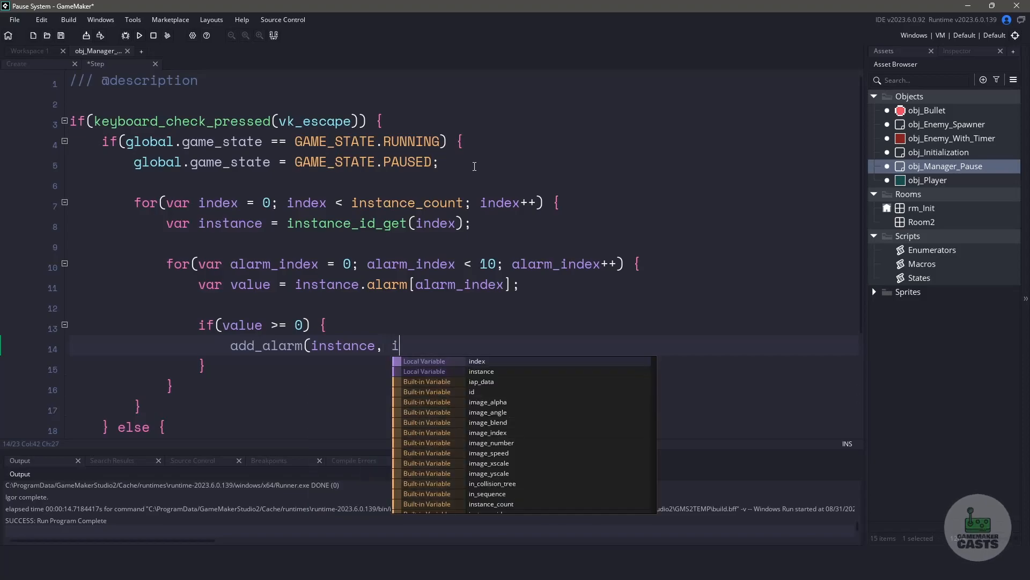
type("alarm_index, va")
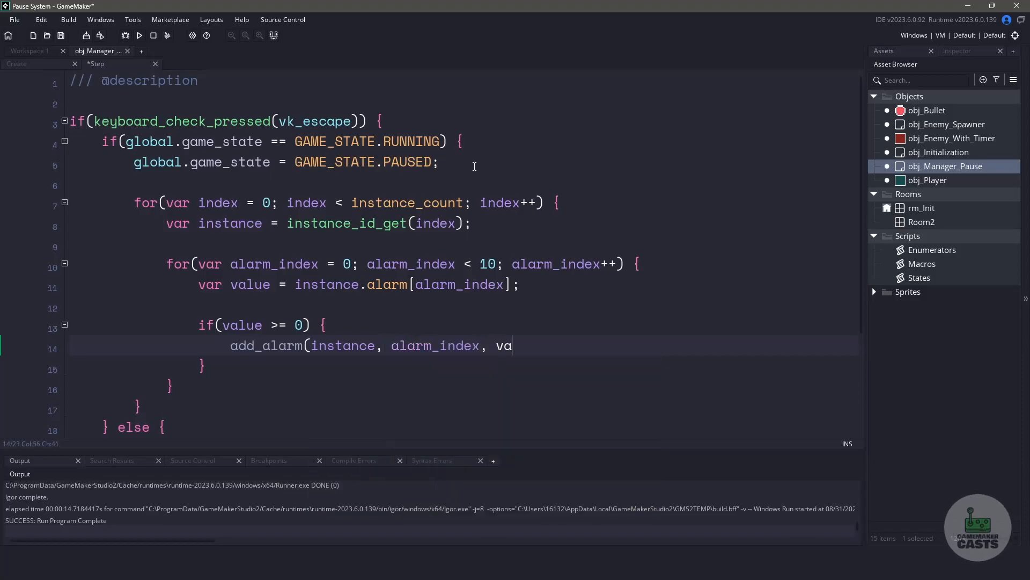
type("lue);")
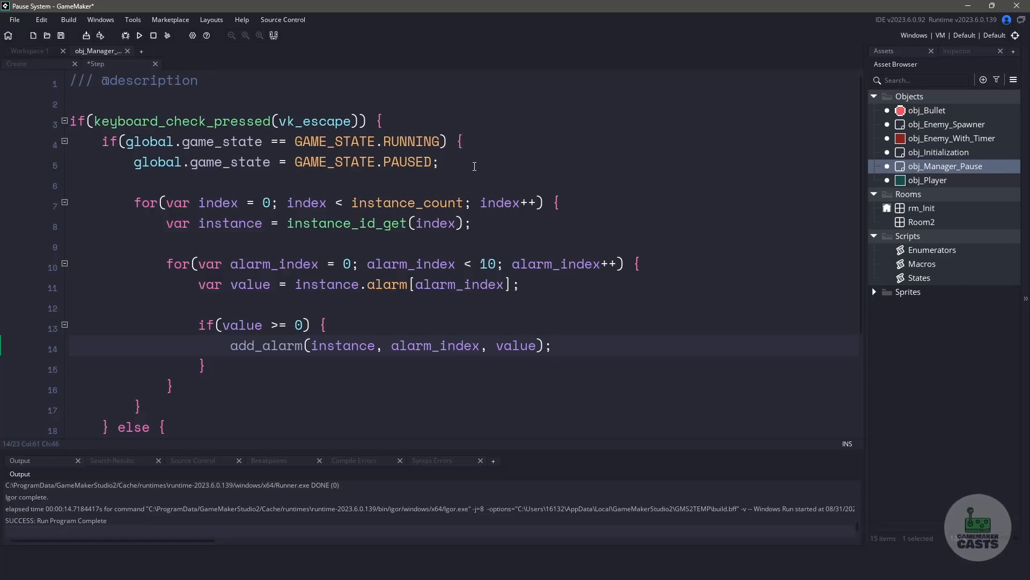
type("if(")
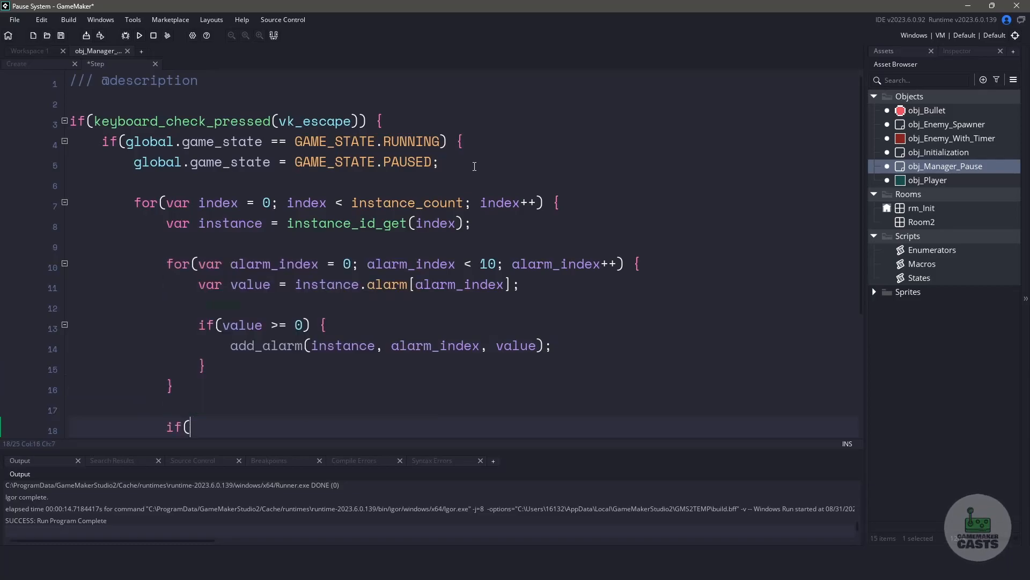
Add if(instance.speed > 0) { add_speed(instance, instance.speed); } and test-run the game.
type("instance.speed > 0) {")
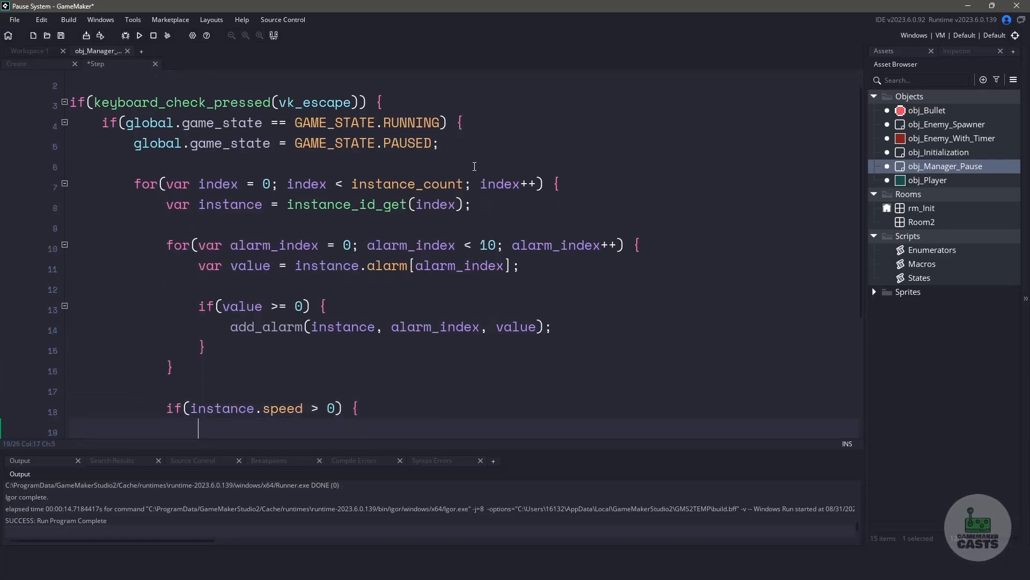
type("add_speed(instance, instance.speed")
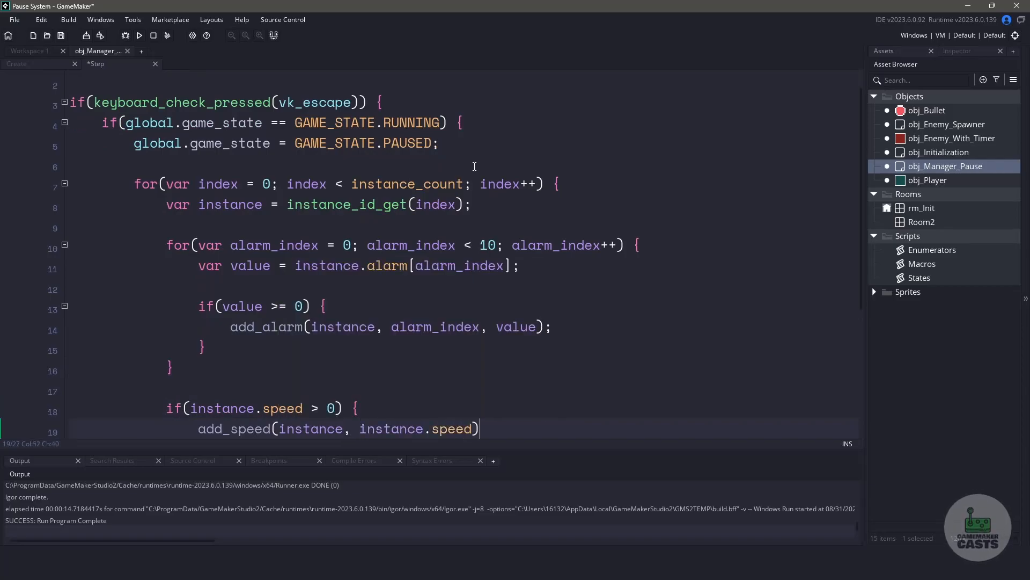
left_click(139, 36)
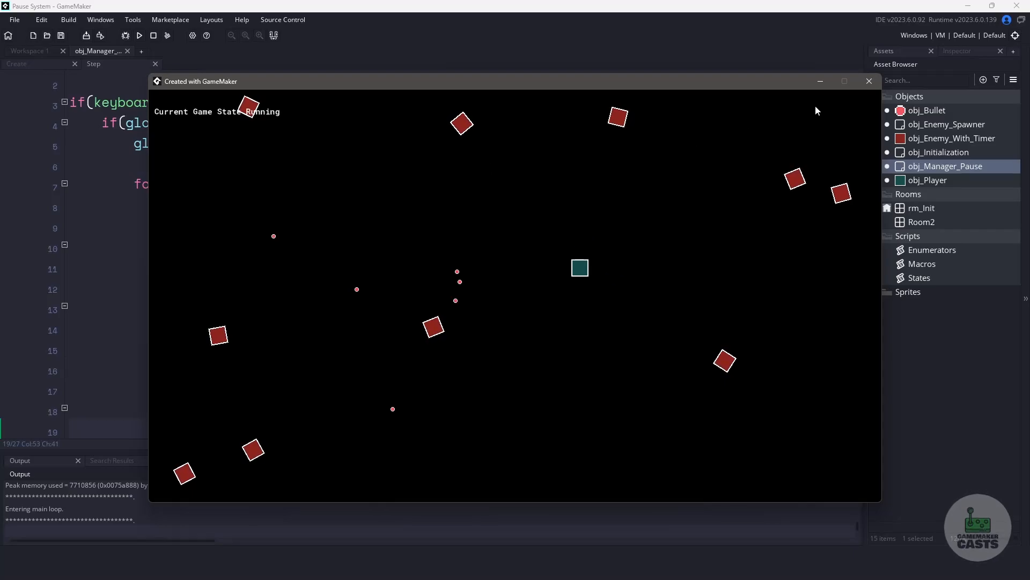
left_click(868, 81)
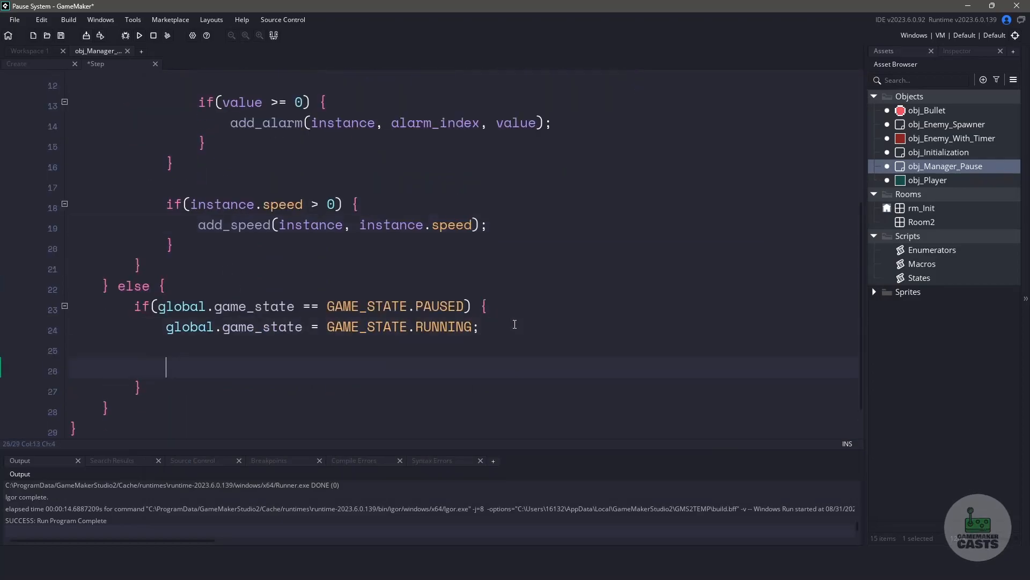
In the unpause branch, open a for loop over array_length(arr_alarms) with an empty body.
type("for(var index = 0; index < a")
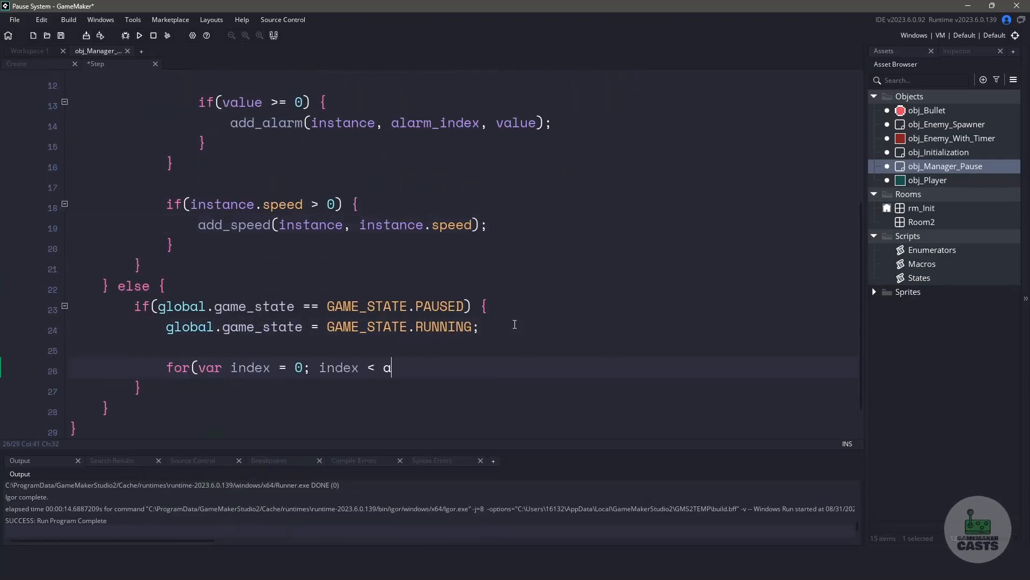
type("rray_length(arr_alarms); index++) {")
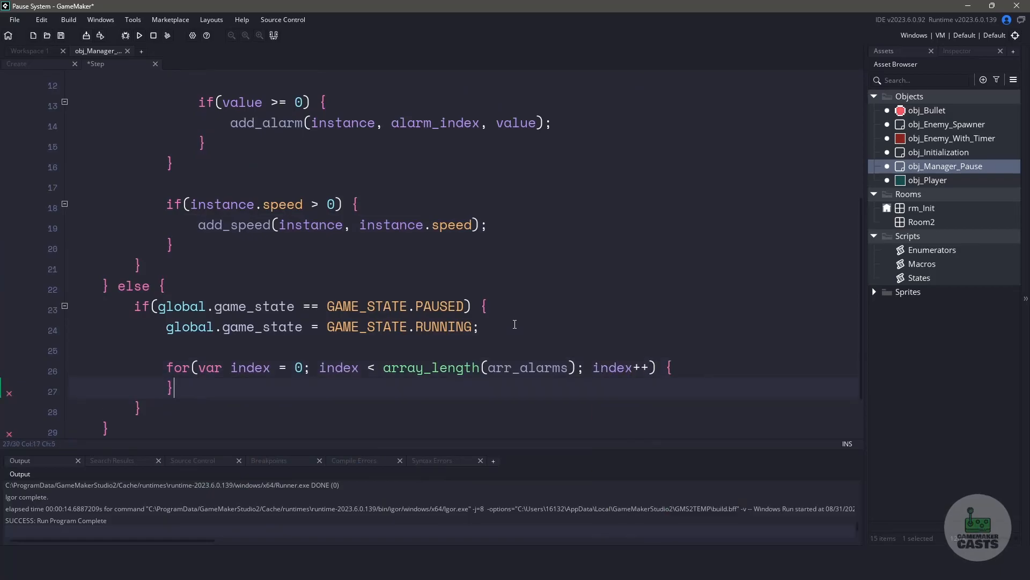
key("enter")
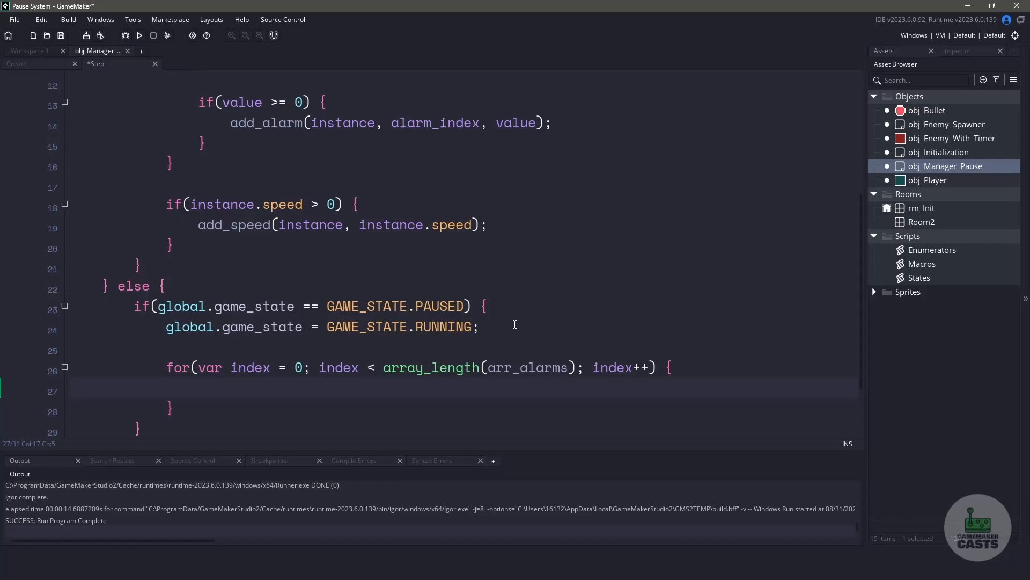
Inside a try block, read instance and alarm_index from arr_alarms[index] and restore instance.alarm[alarm_index] = value.
type("try {")
type("} catch(_exception) {")
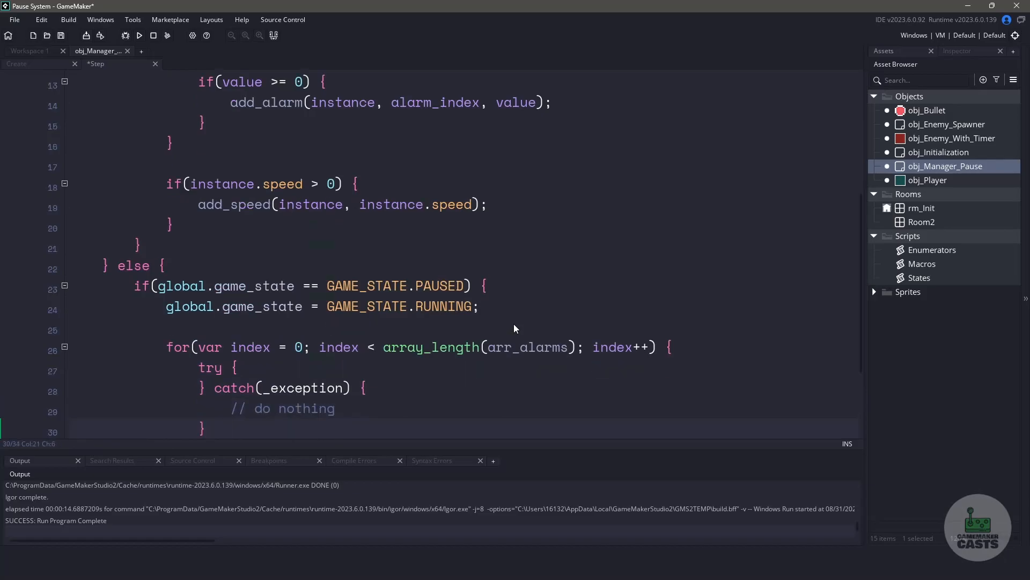
type("var instance =")
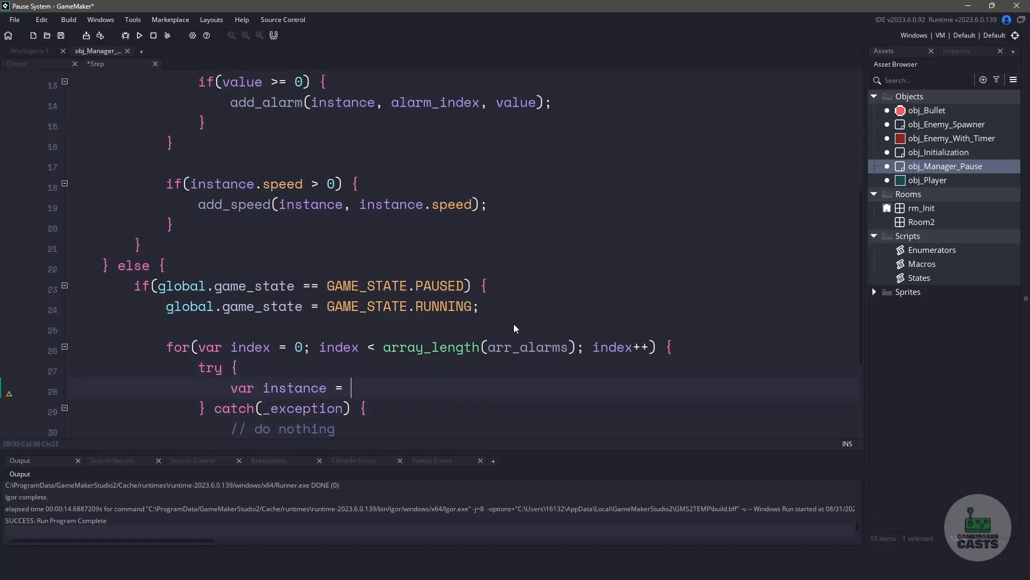
type("arr_alarms[index].instance;")
type("var alarm_index =")
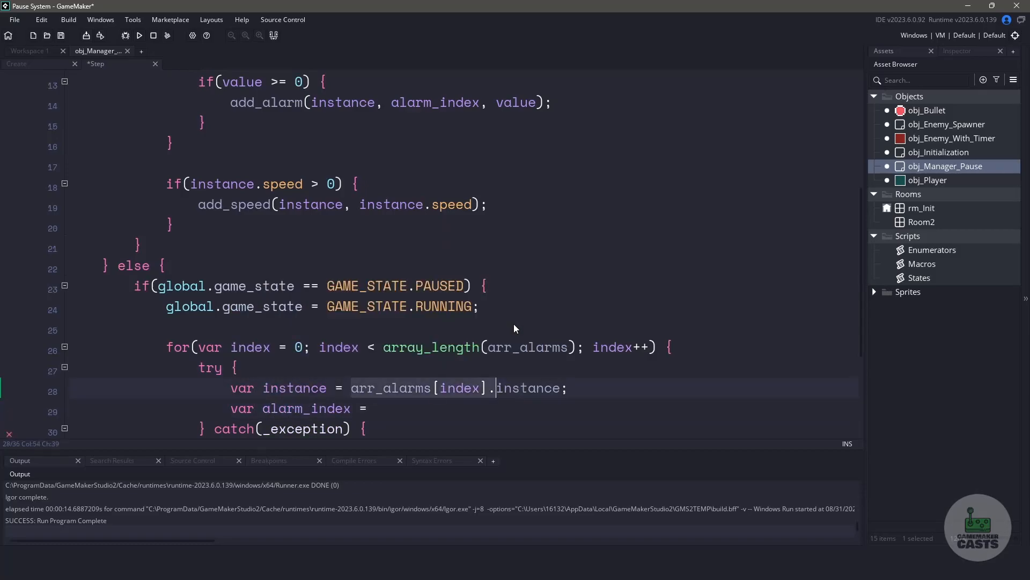
type("arr_alarms[index].index;")
type("var value = arr_alarms[index].value;")
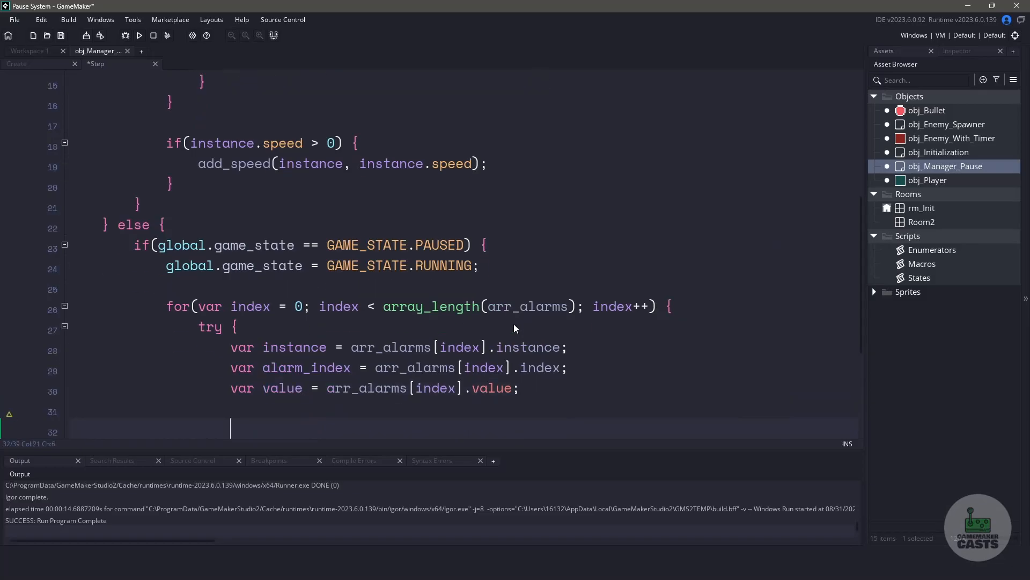
type("instance.alarm[alarm_inde")
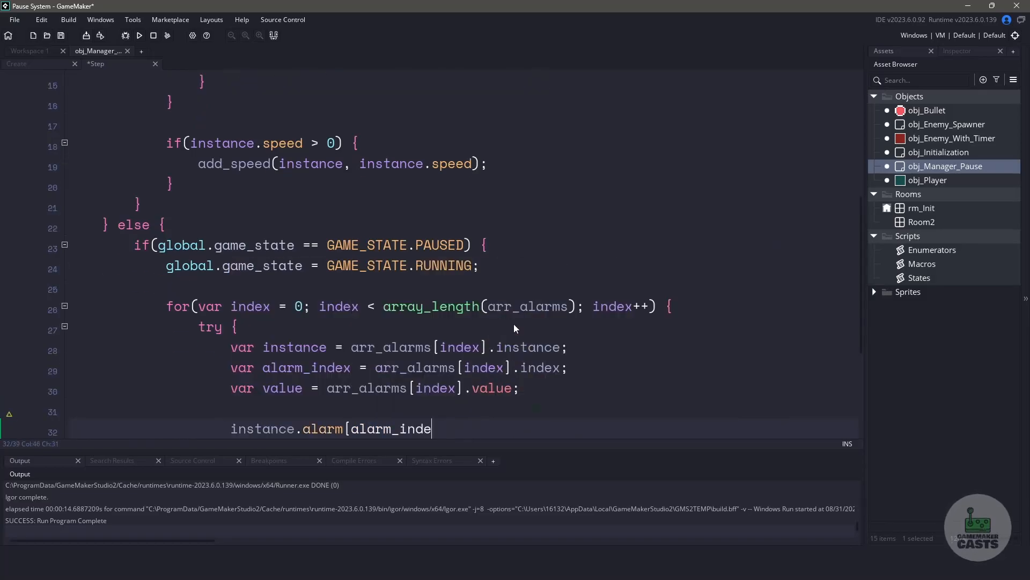
type("x] = value;")
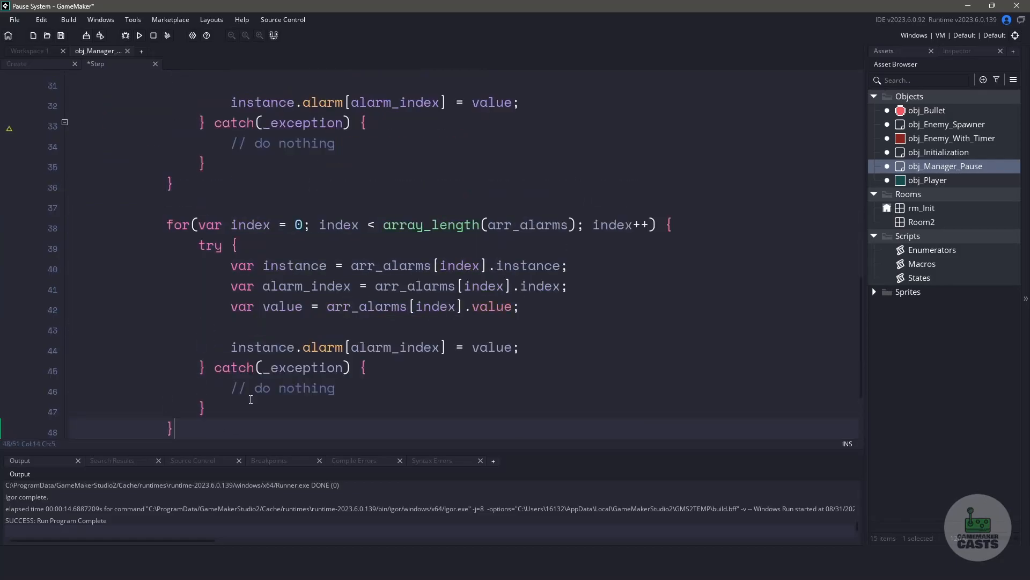
Point the duplicated loop at arr_speed to restore instance.speed, then run the game to test pausing.
type("arr_speed")
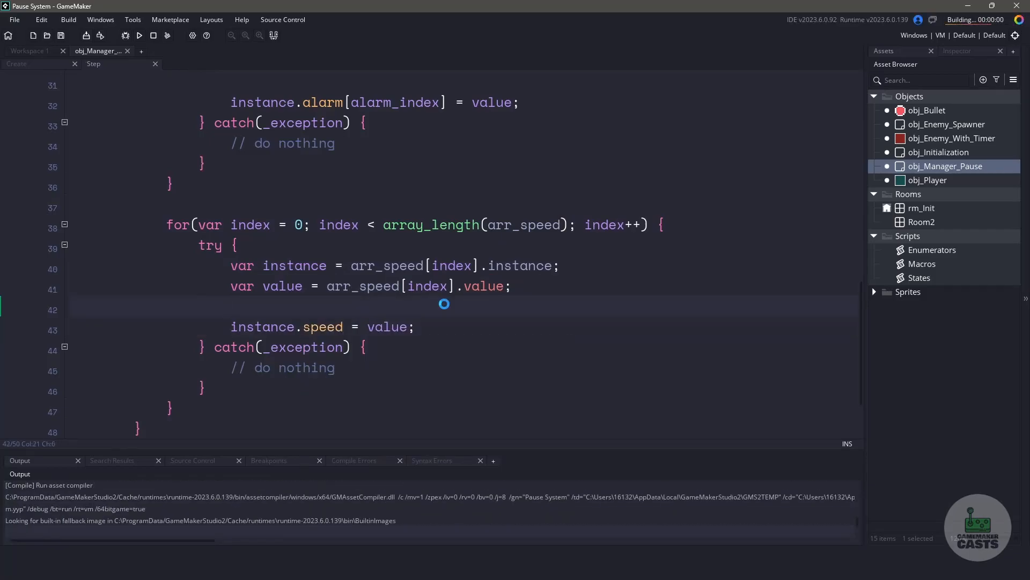
left_click(139, 35)
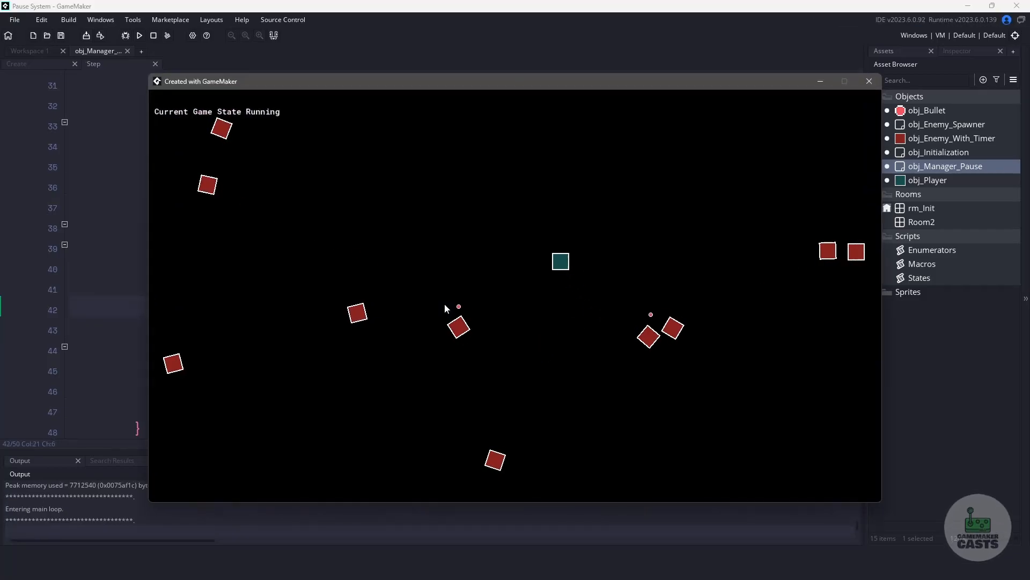